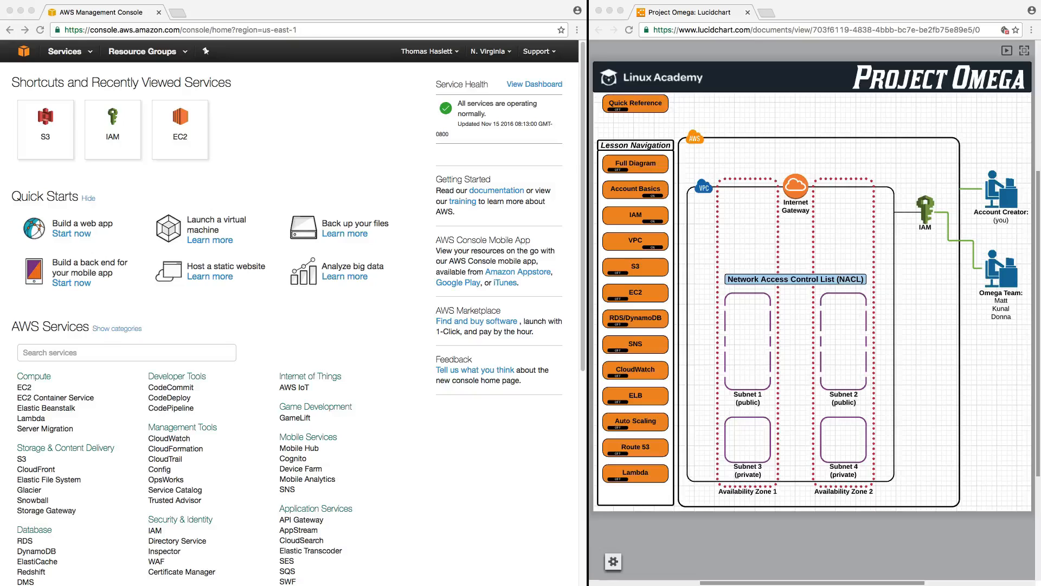
pyautogui.moveTo(403, 305)
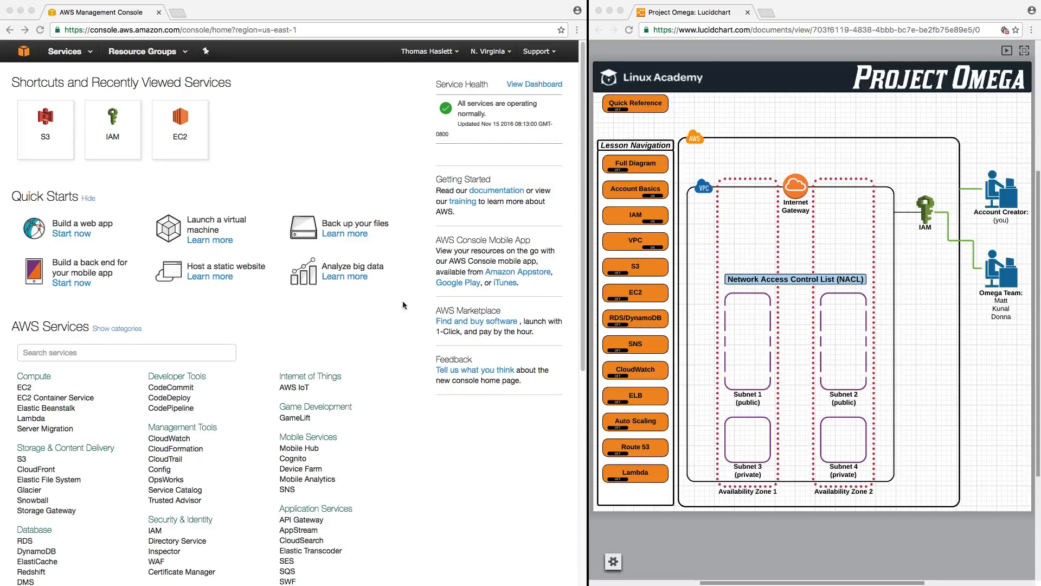
# Step: Reveal the S3 icon beside IAM and the Omega Team figure on the diagram
pyautogui.click(634, 266)
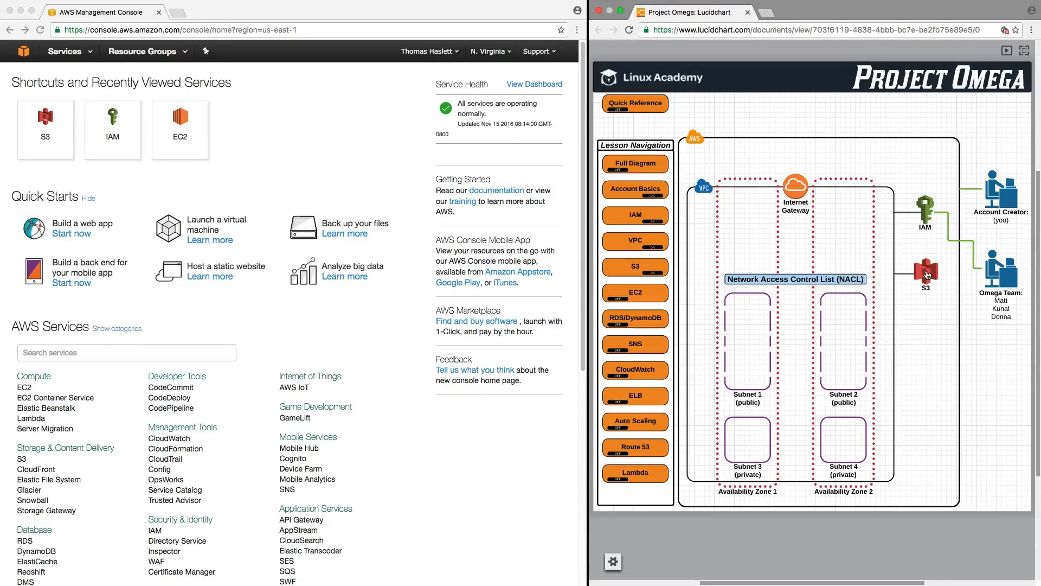
# Step: Open the AWS Essentials Section (4): Simple Storage Service (S3) page from Lesson Navigation
pyautogui.click(925, 274)
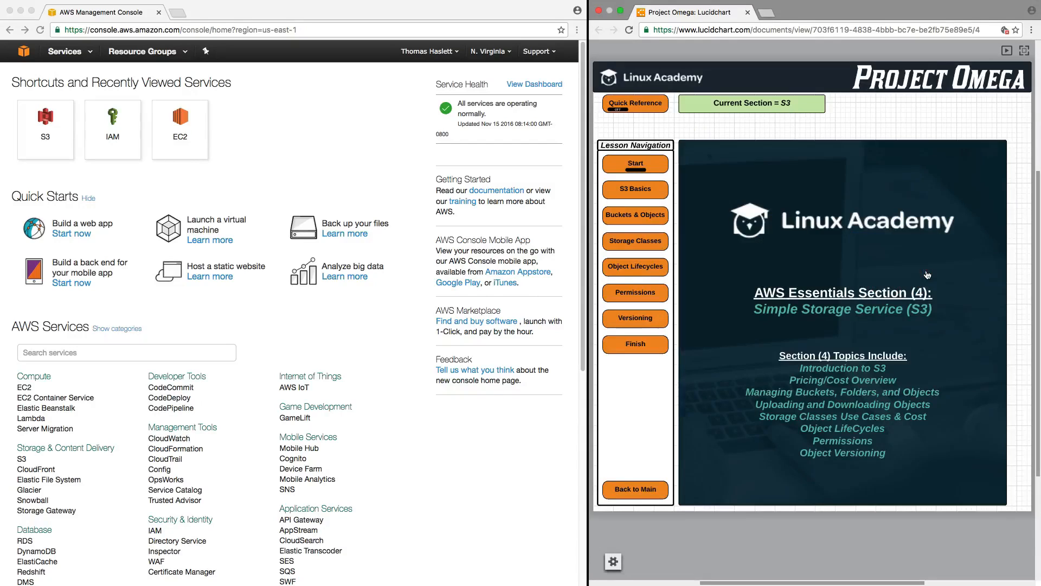
pyautogui.moveTo(925, 276)
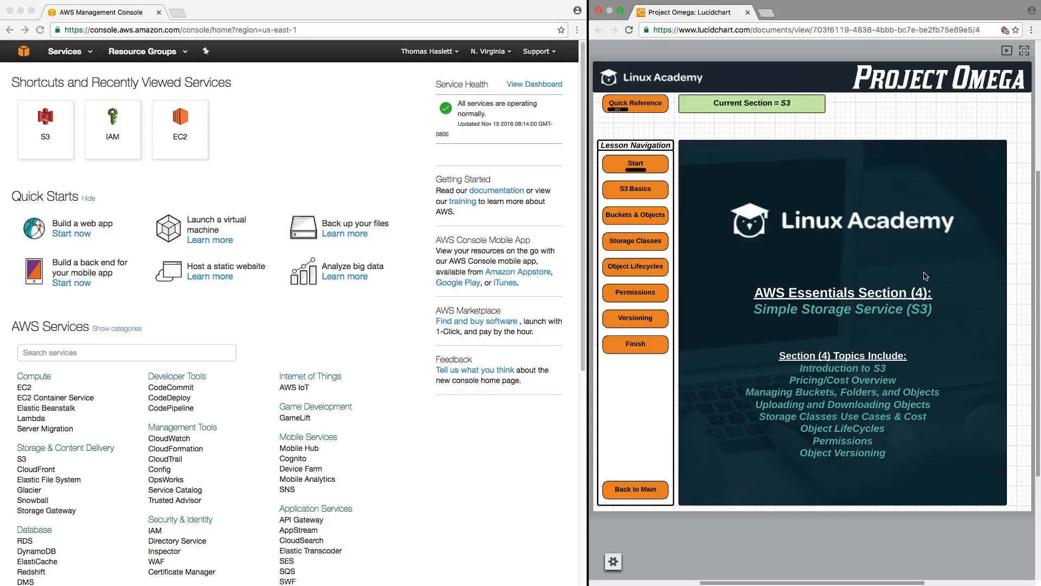
pyautogui.moveTo(795, 321)
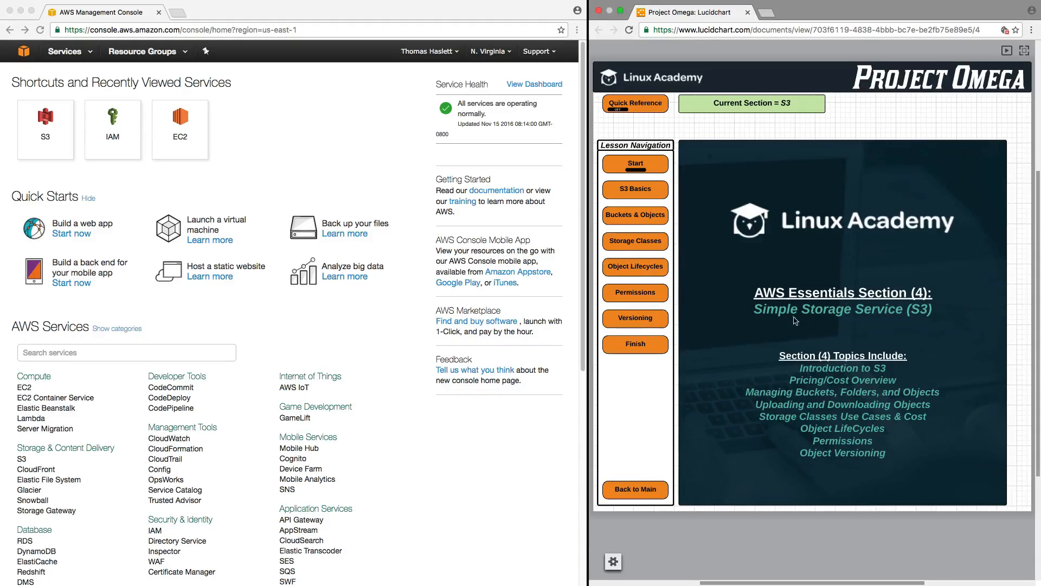
pyautogui.moveTo(920, 319)
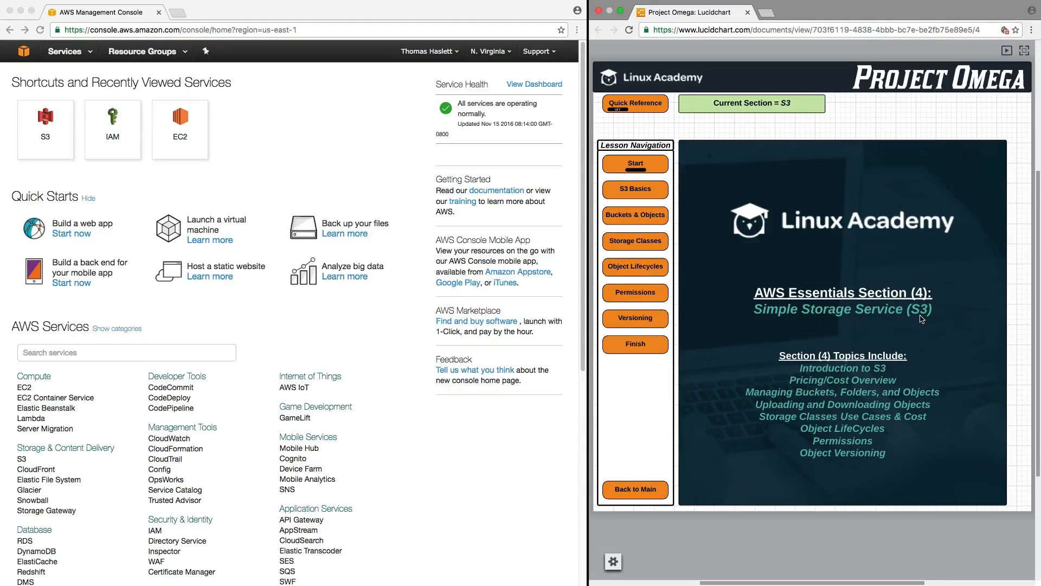
pyautogui.moveTo(927, 353)
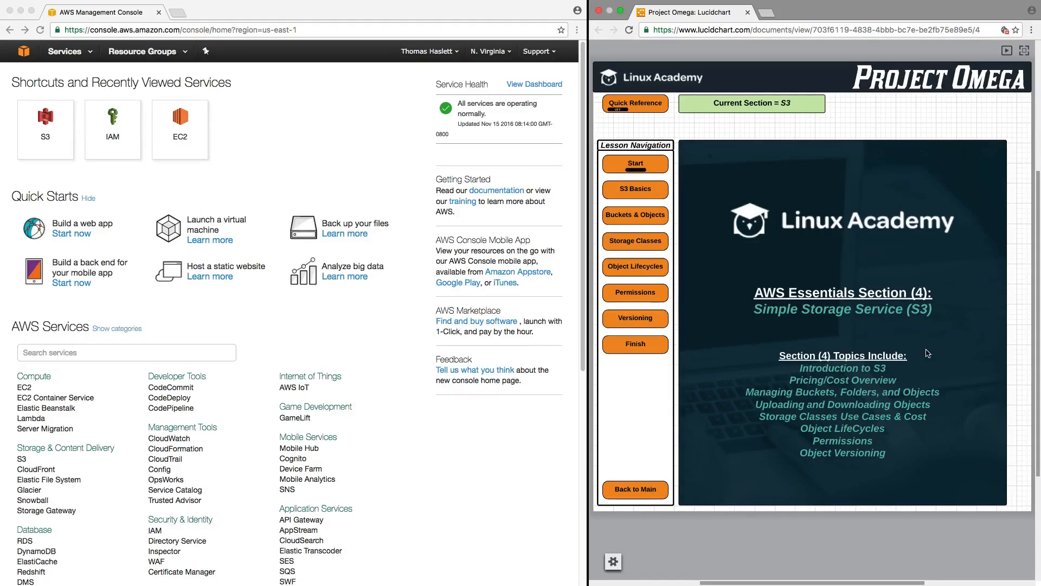
pyautogui.moveTo(820, 385)
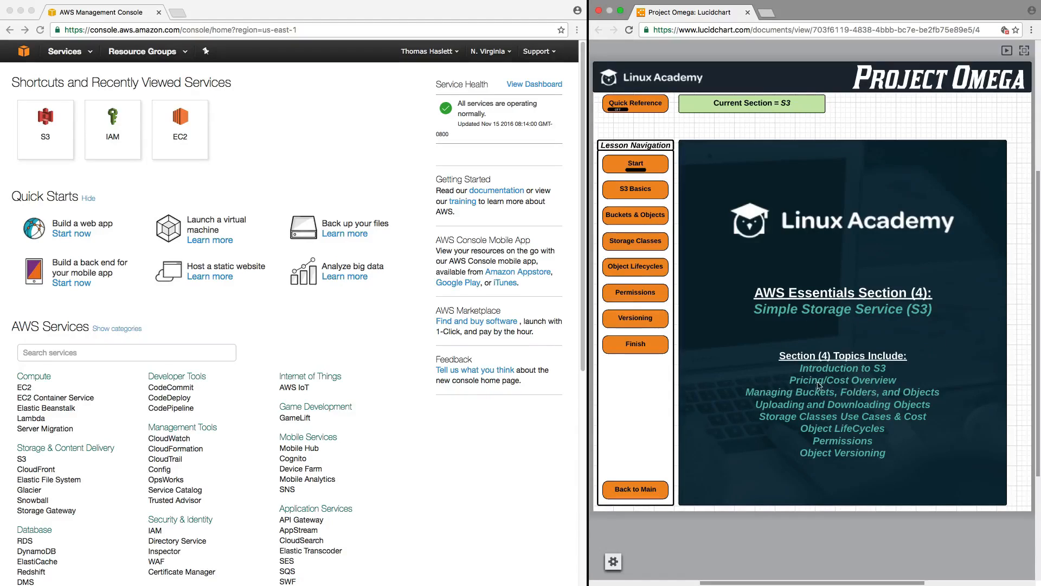
pyautogui.moveTo(741, 374)
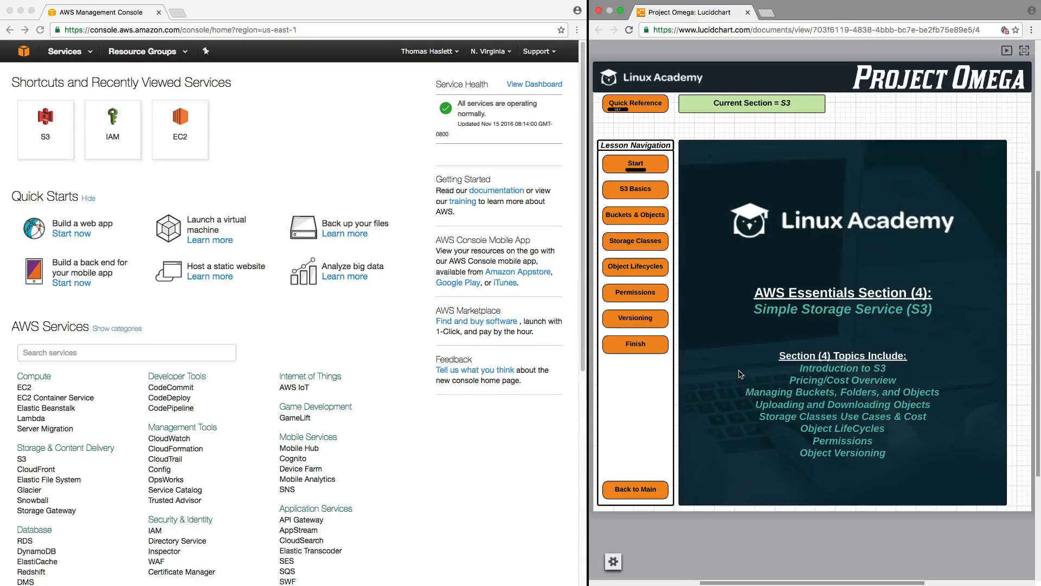
pyautogui.moveTo(687, 215)
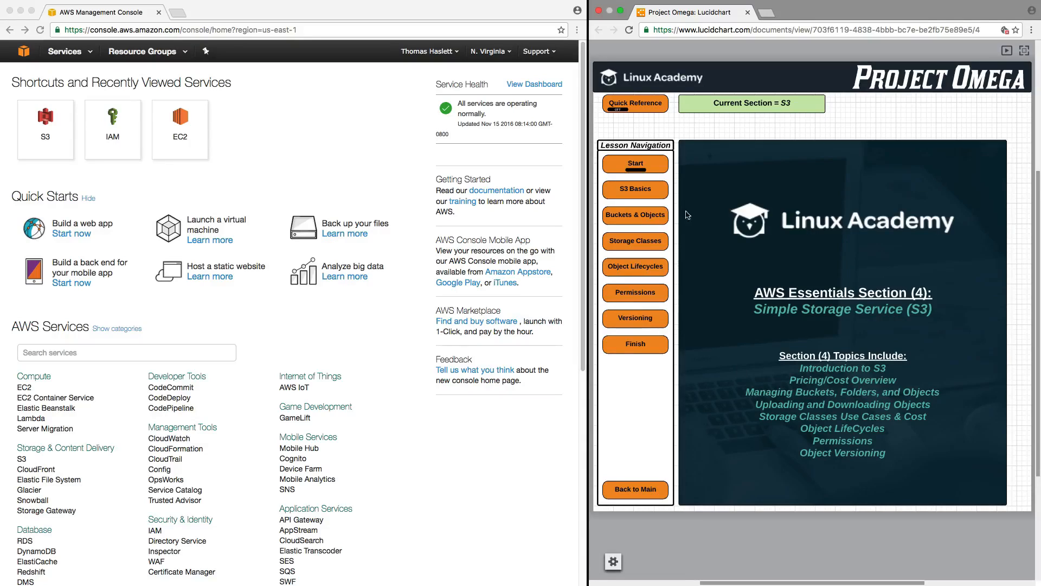
# Step: Open the 'What is S3' S3 Basics page from Lesson Navigation
pyautogui.click(634, 189)
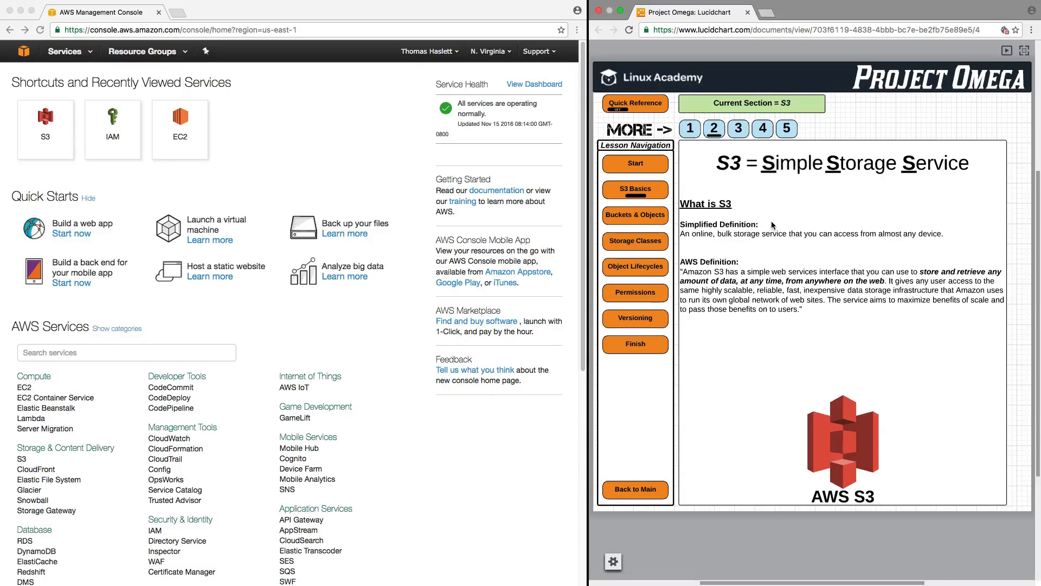
pyautogui.moveTo(742, 250)
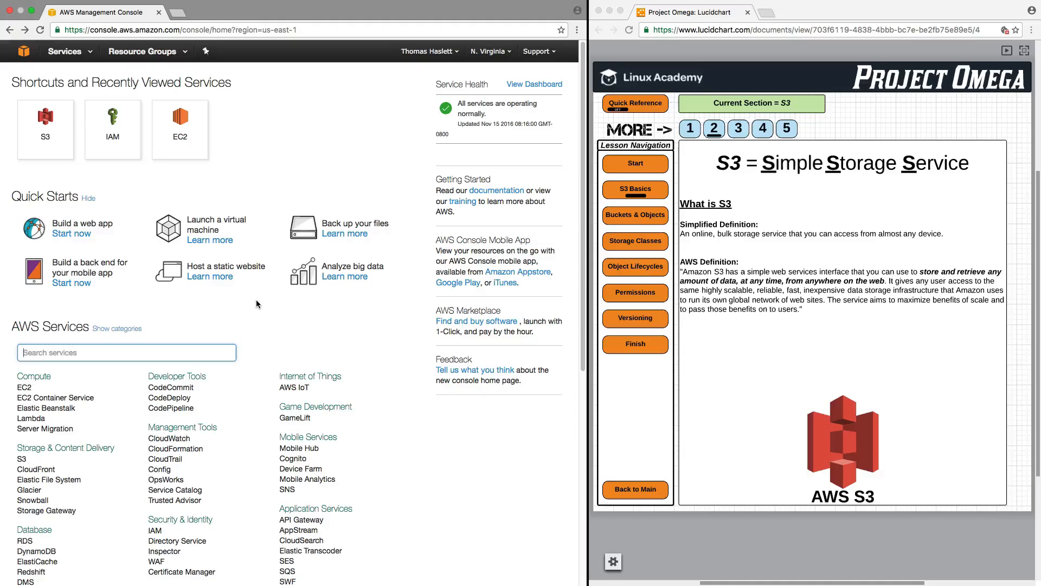
pyautogui.moveTo(184, 302)
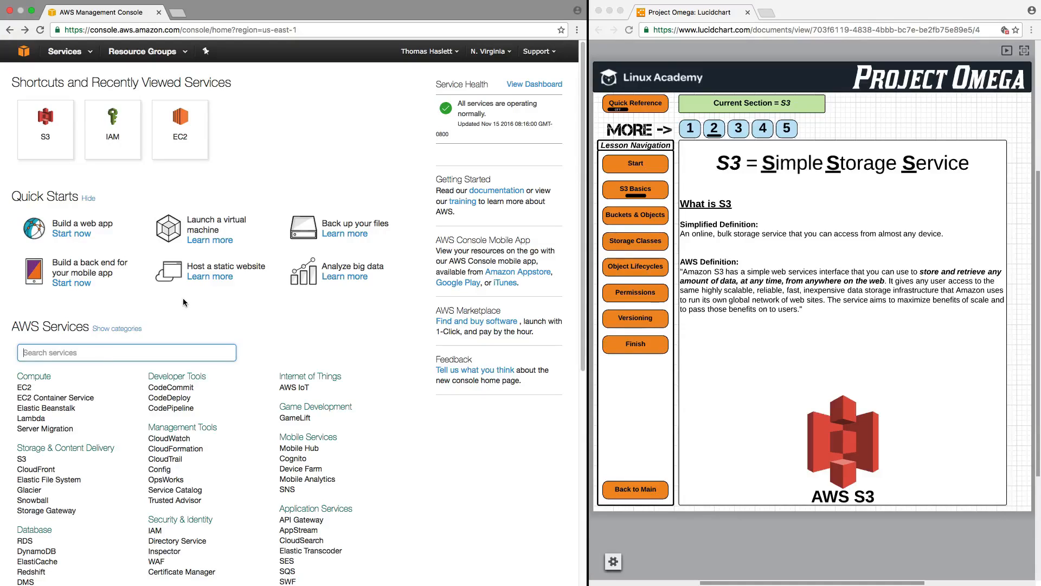
pyautogui.moveTo(27, 459)
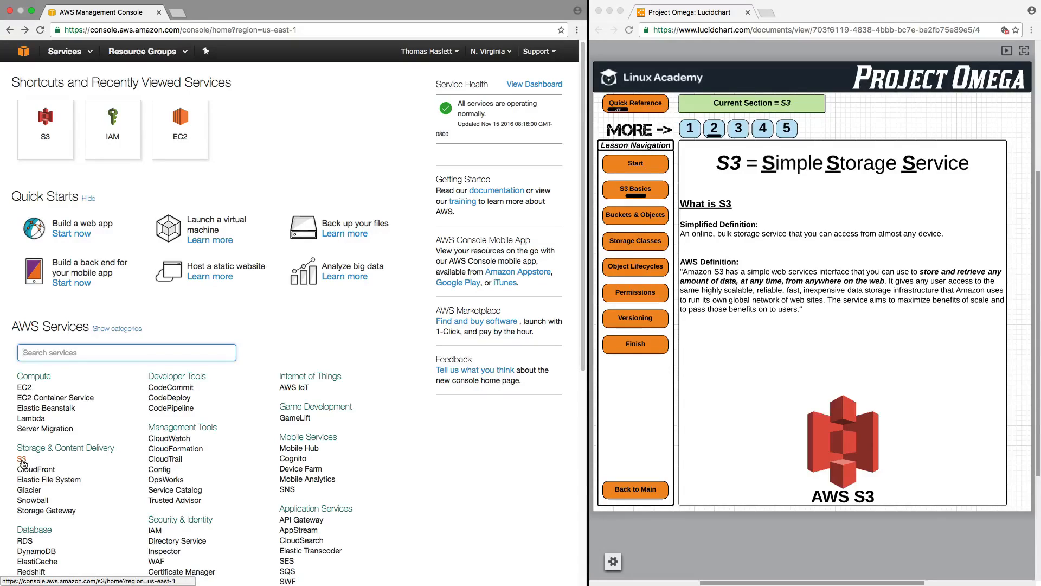
# Step: Open the Amazon S3 welcome page from Storage & Content Delivery in AWS Services
pyautogui.click(21, 459)
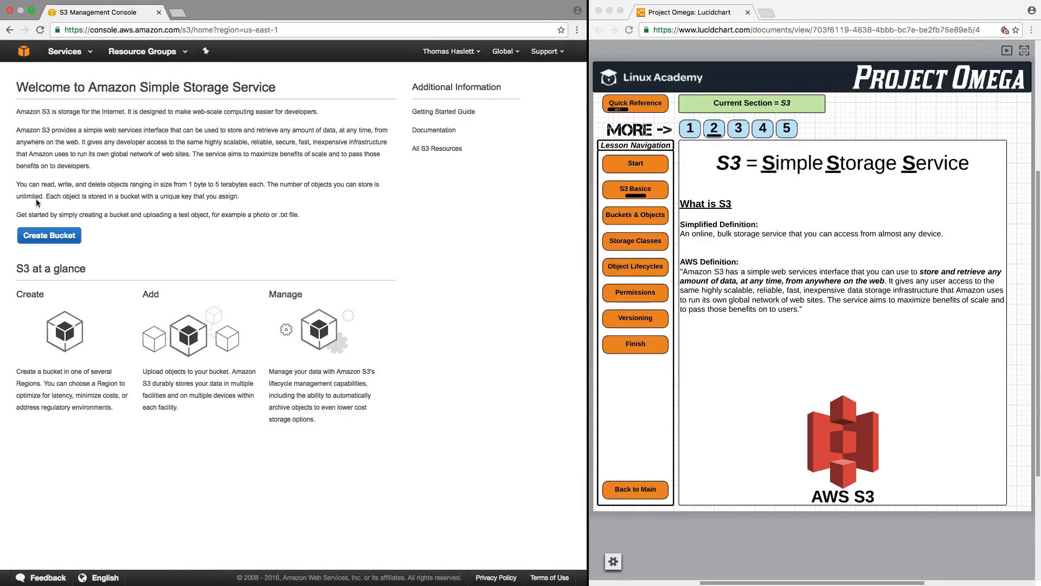
pyautogui.moveTo(147, 243)
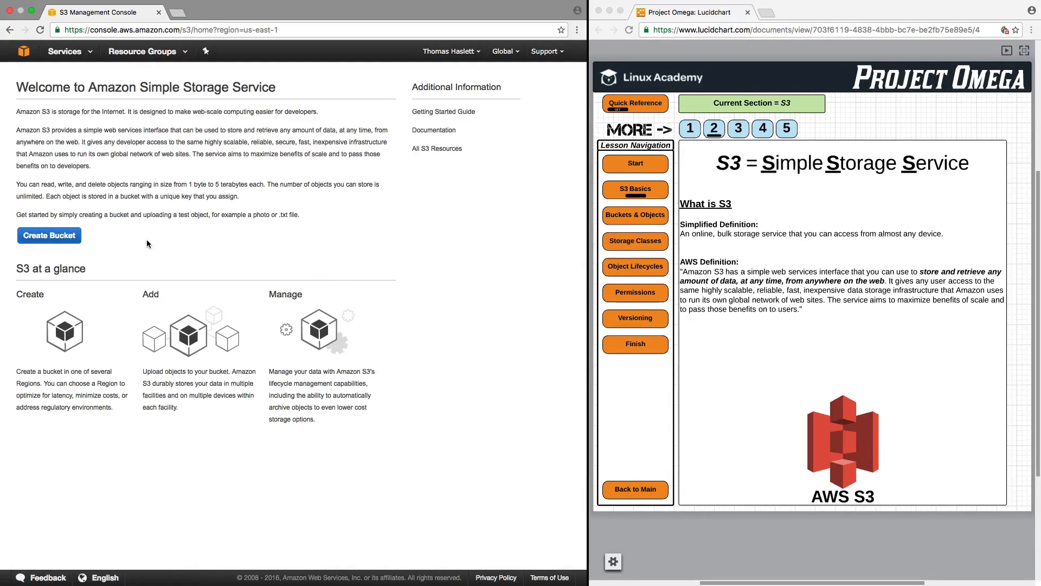
pyautogui.moveTo(199, 242)
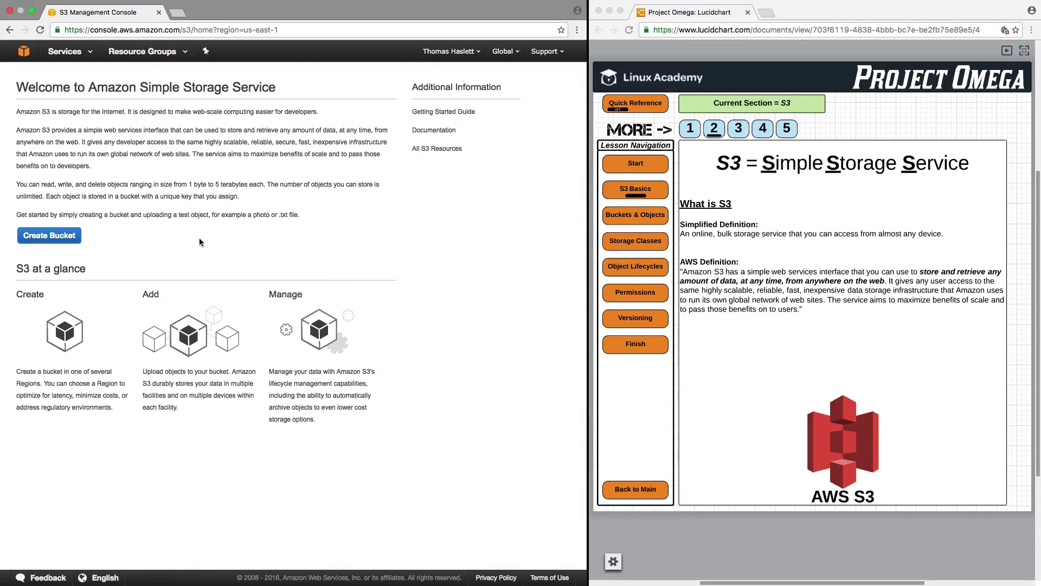
pyautogui.moveTo(737, 129)
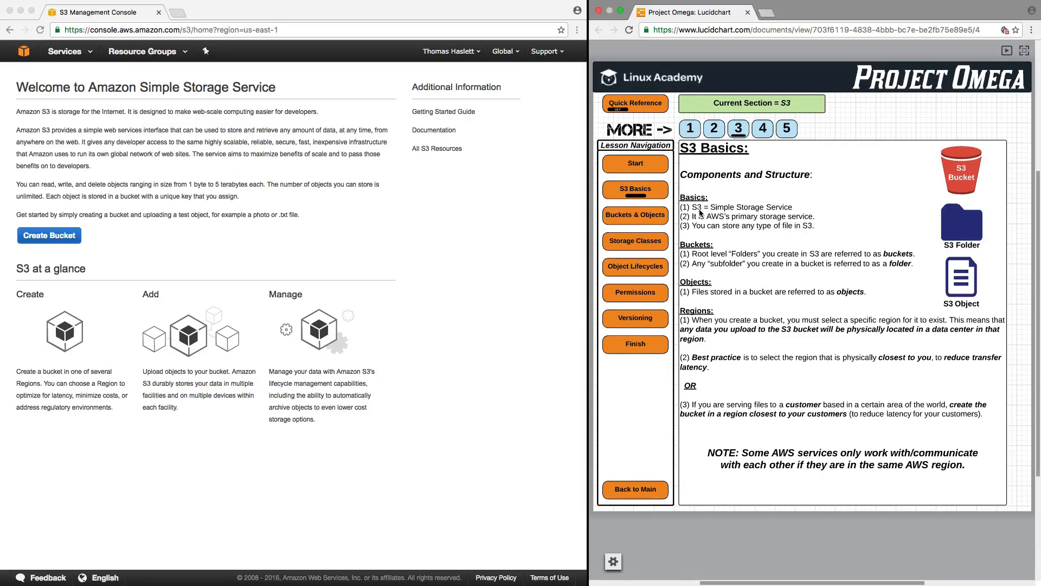
pyautogui.moveTo(743, 220)
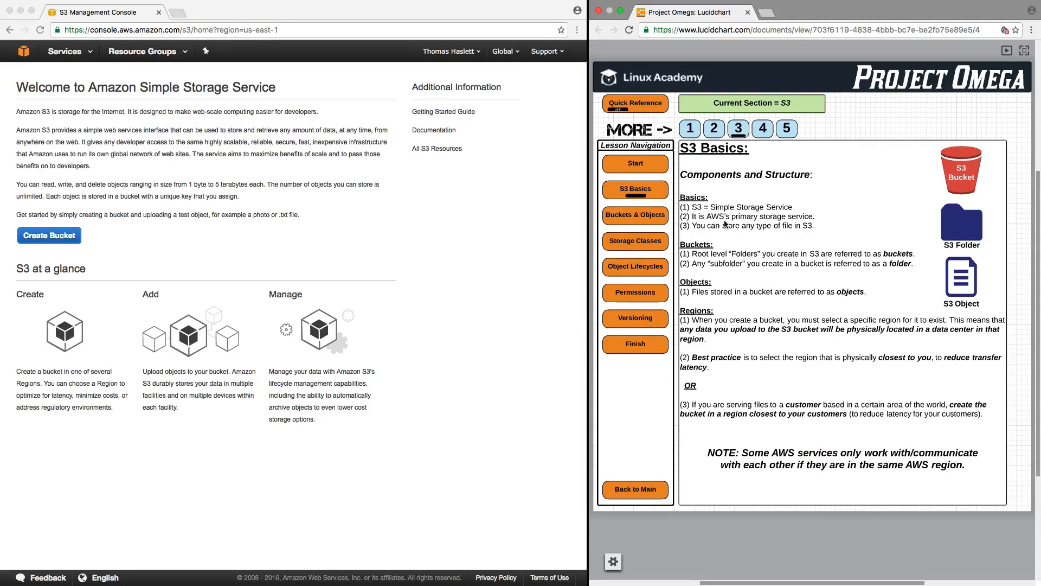
pyautogui.moveTo(780, 232)
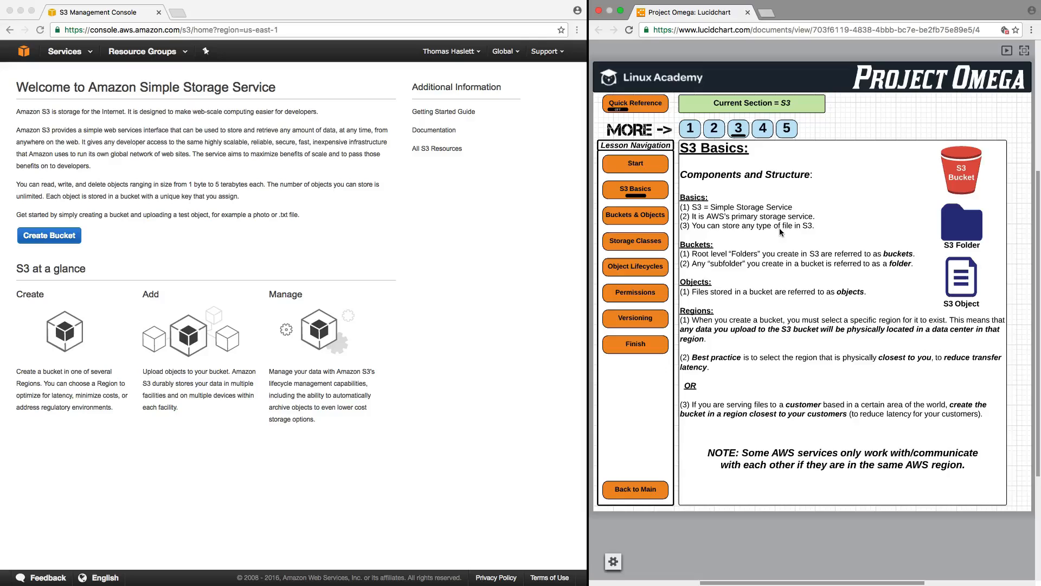
pyautogui.moveTo(760, 233)
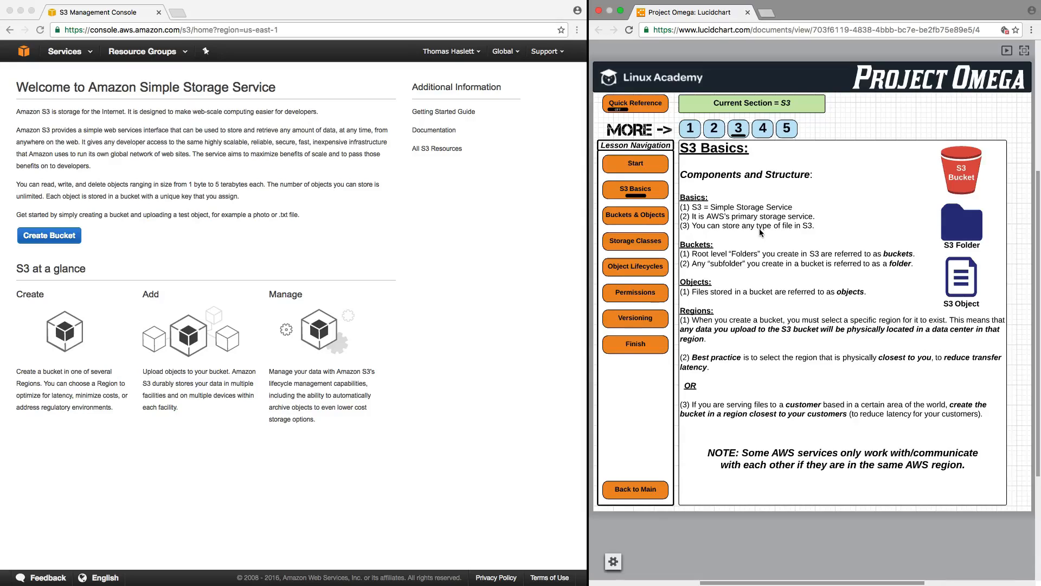
pyautogui.moveTo(772, 238)
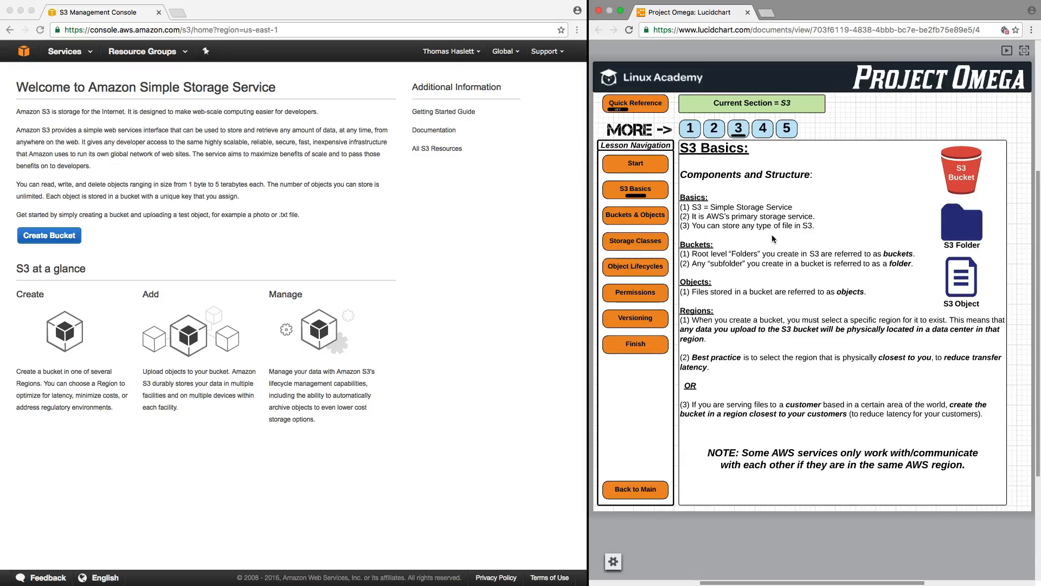
pyautogui.moveTo(829, 262)
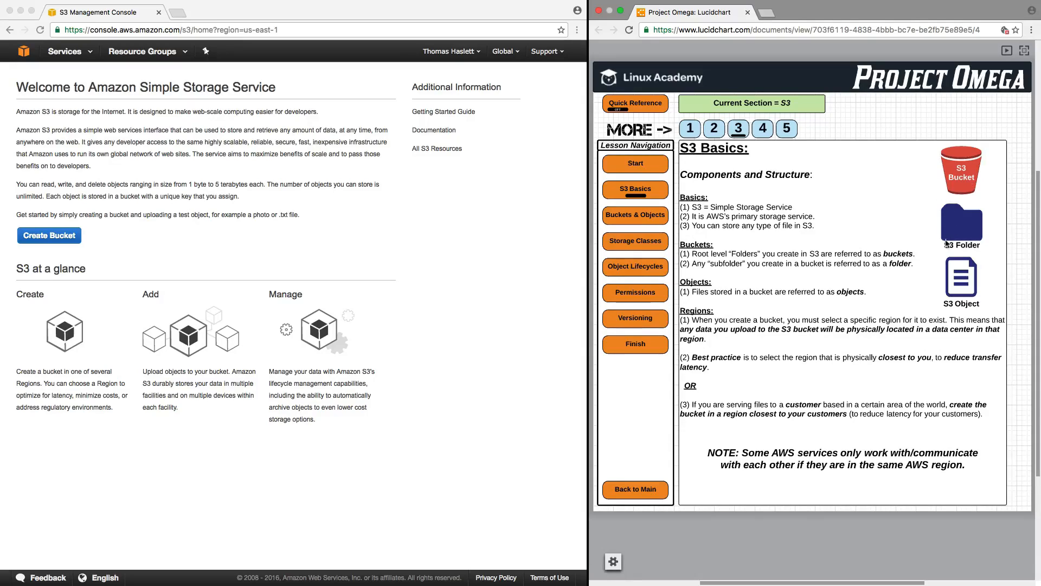
pyautogui.moveTo(713, 257)
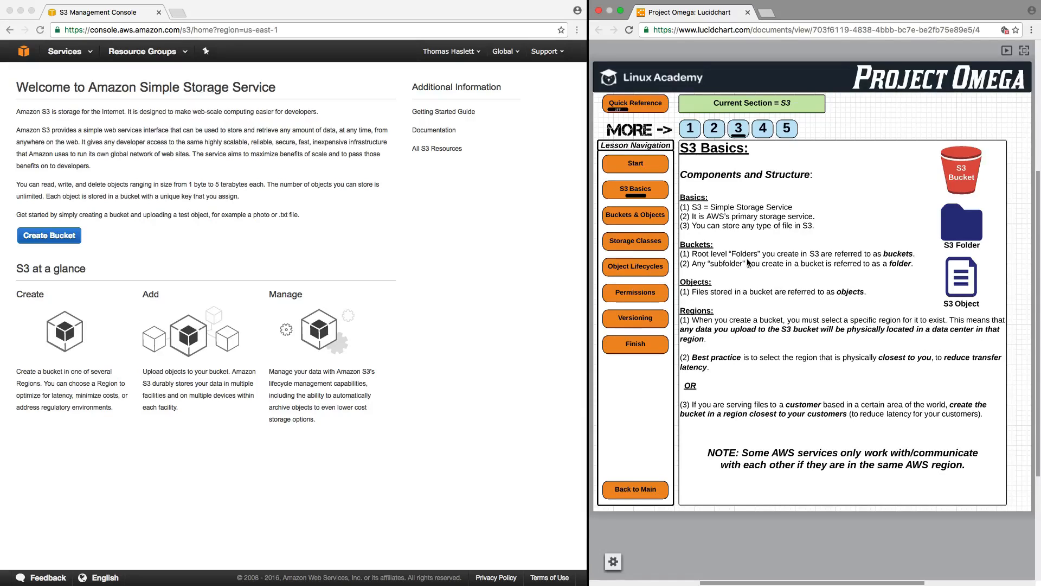
pyautogui.moveTo(816, 264)
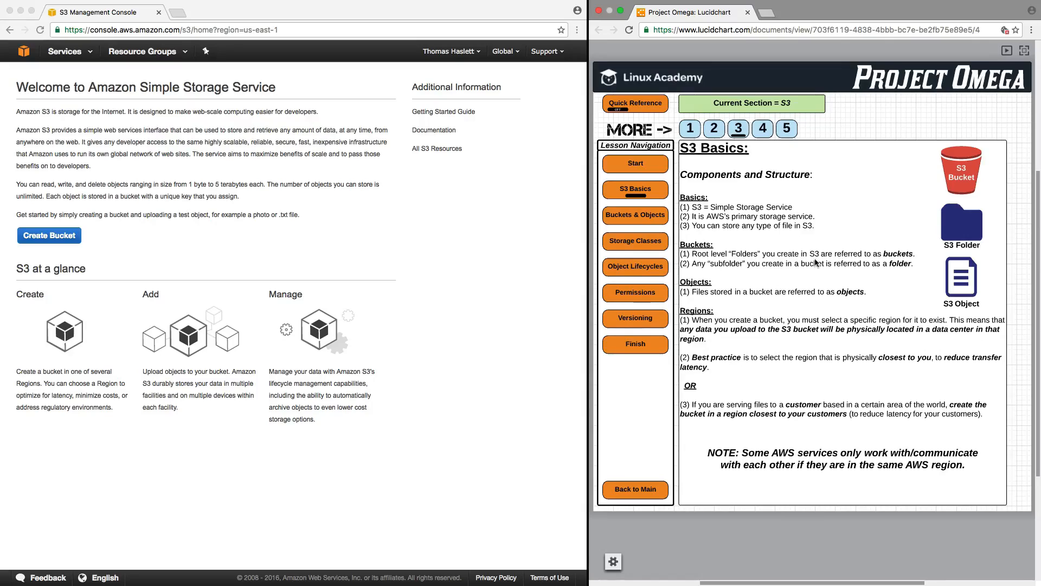
pyautogui.moveTo(721, 269)
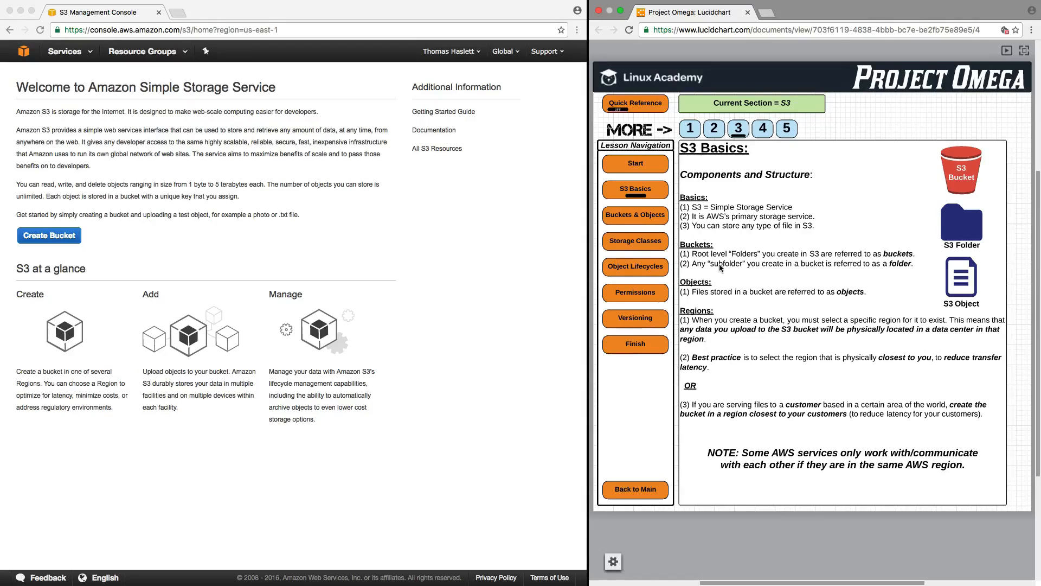
pyautogui.moveTo(803, 275)
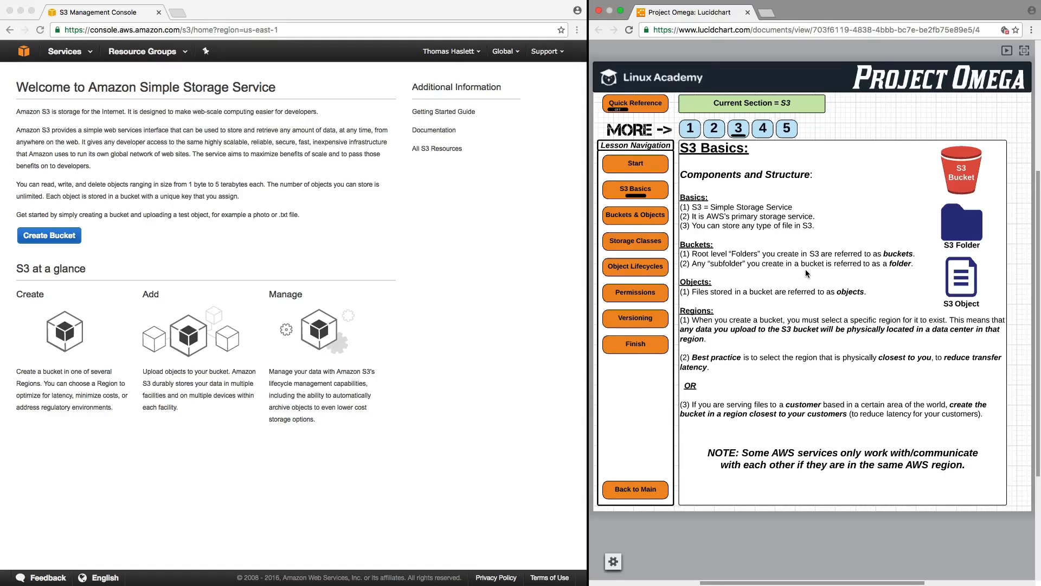
pyautogui.moveTo(735, 258)
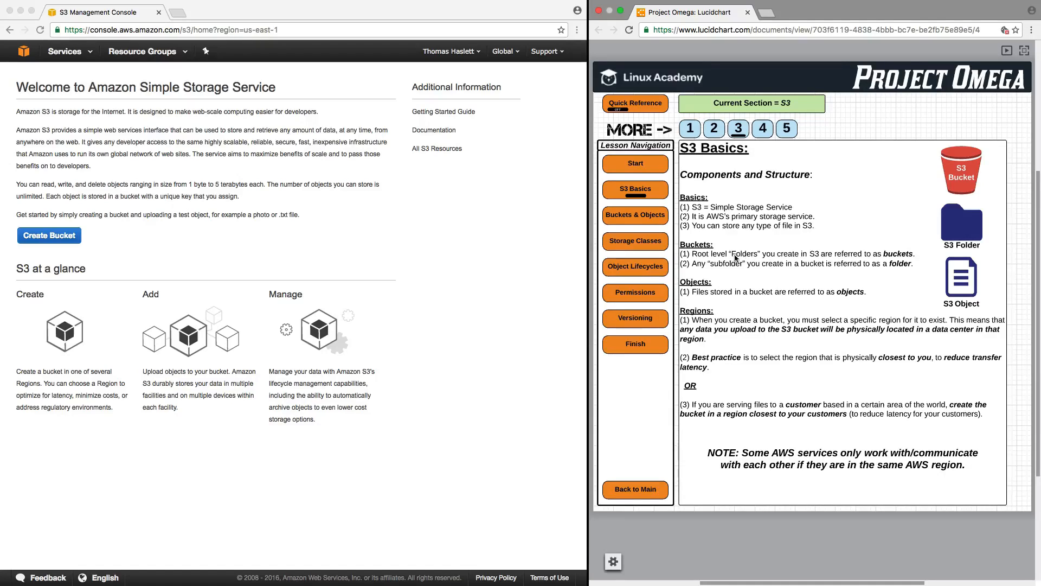
pyautogui.moveTo(757, 259)
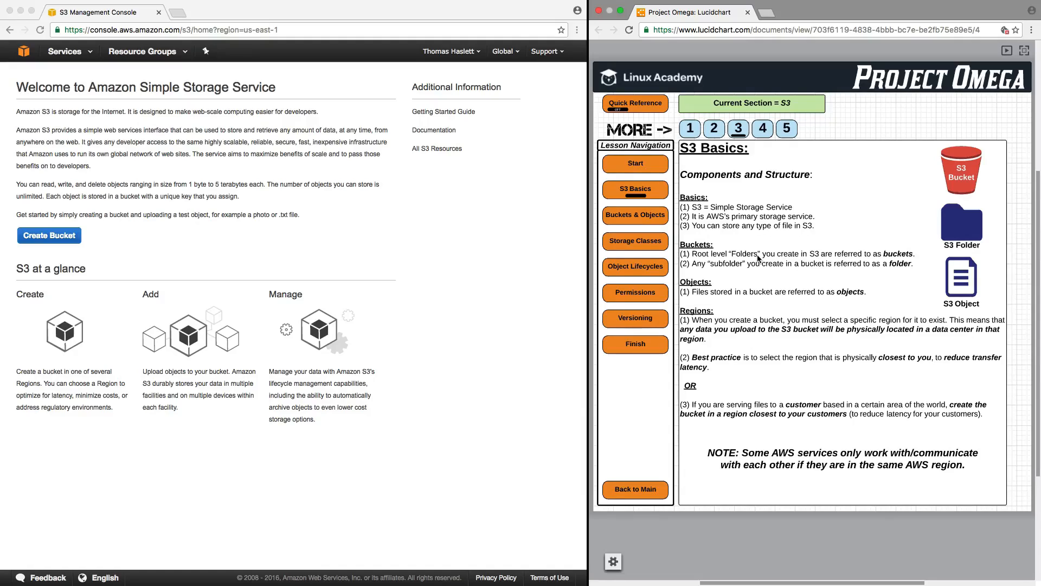
pyautogui.moveTo(770, 249)
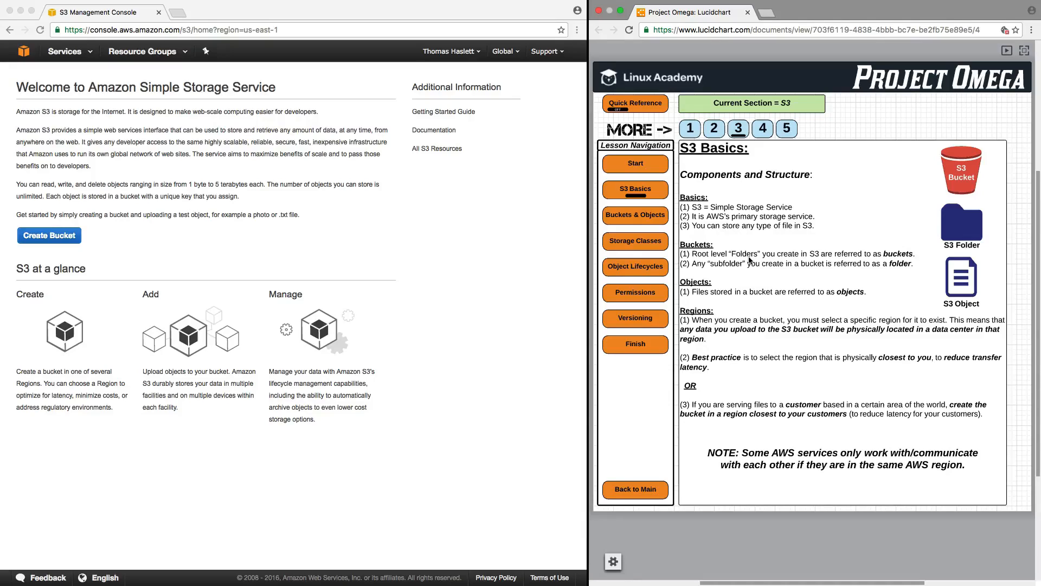
pyautogui.moveTo(721, 300)
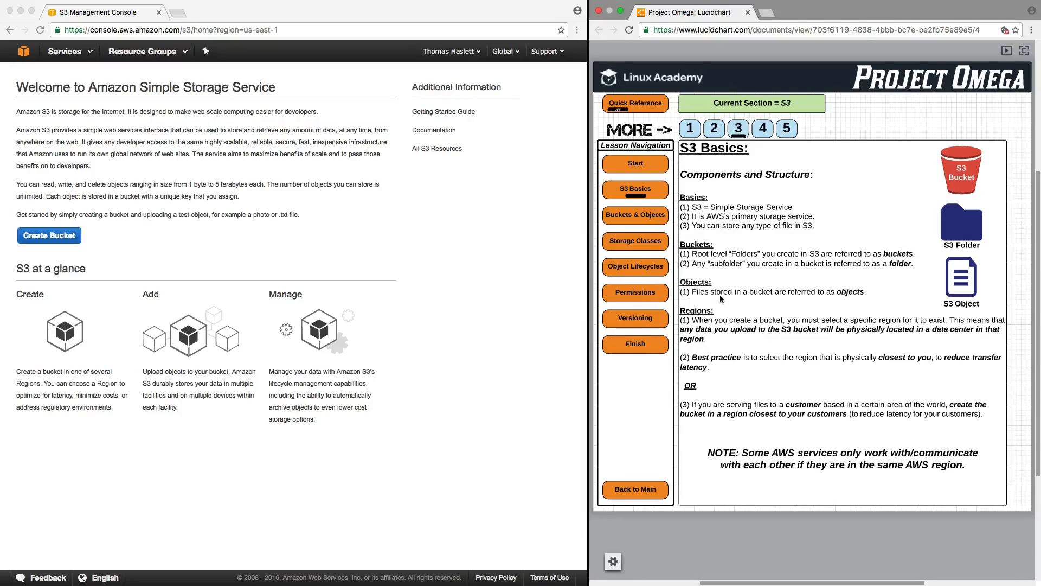
pyautogui.moveTo(757, 301)
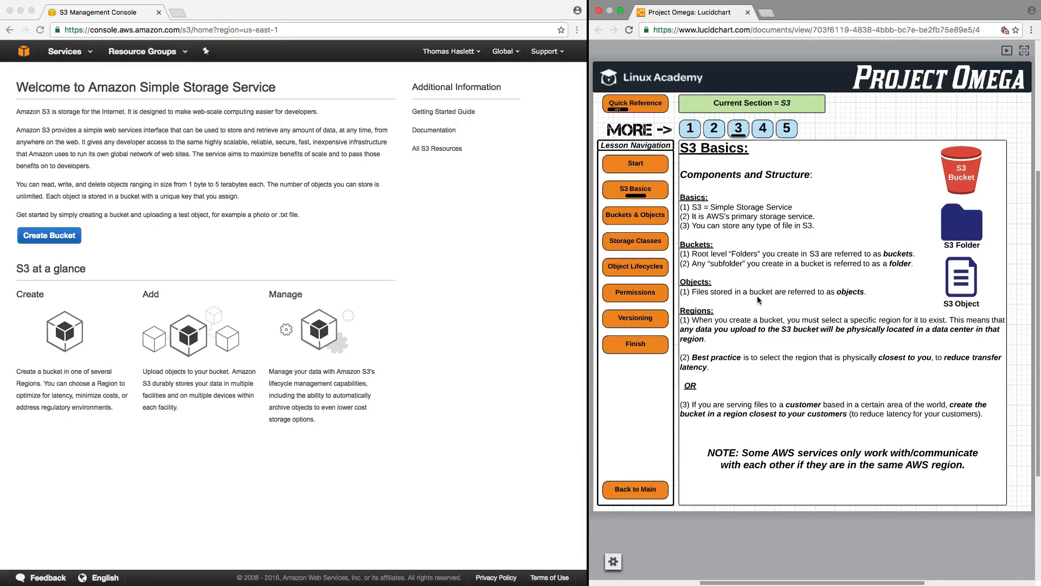
pyautogui.moveTo(902, 308)
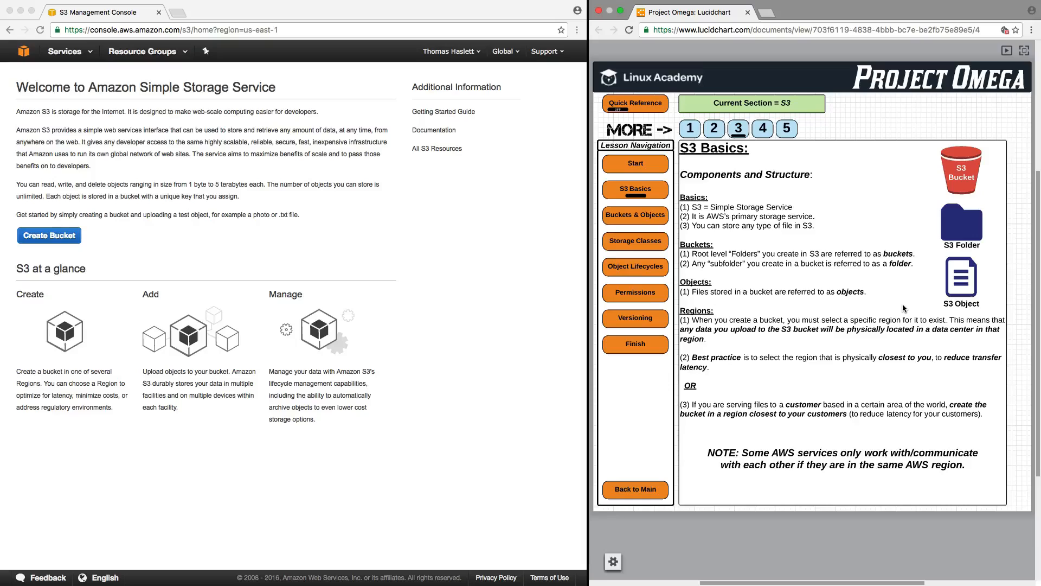
pyautogui.moveTo(959, 147)
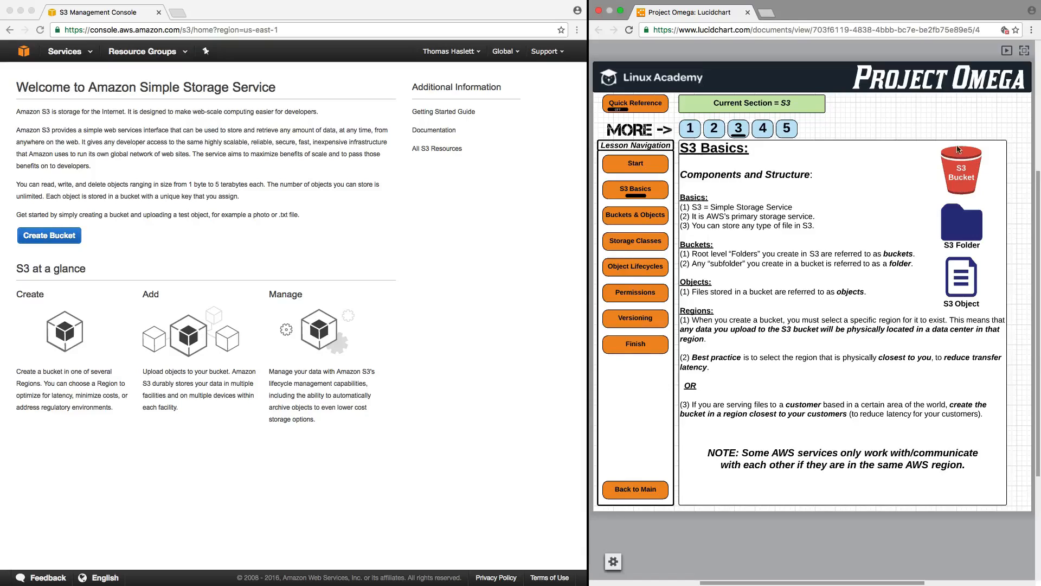
pyautogui.moveTo(995, 238)
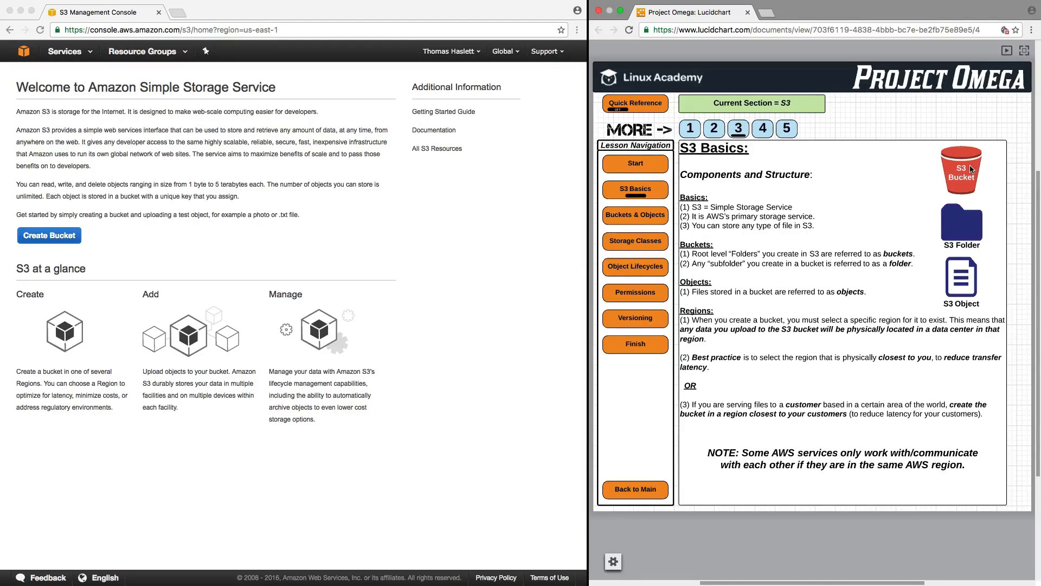
pyautogui.moveTo(964, 257)
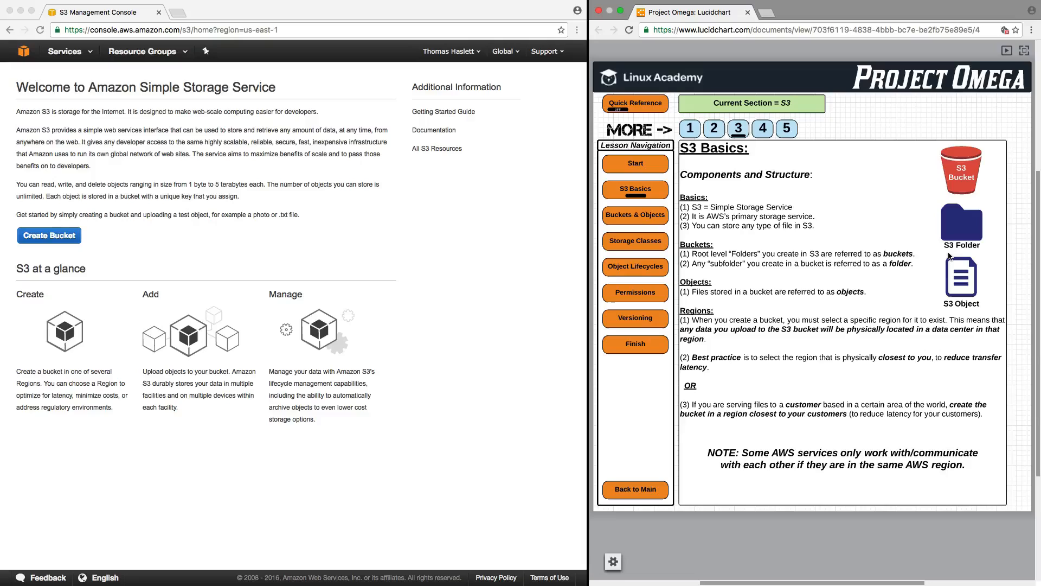
pyautogui.moveTo(928, 256)
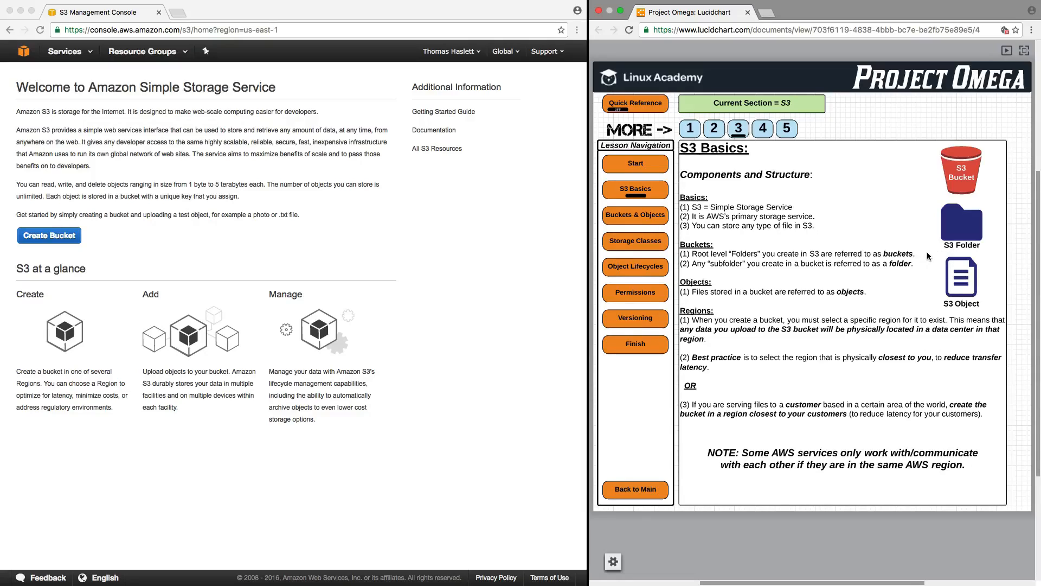
pyautogui.moveTo(980, 302)
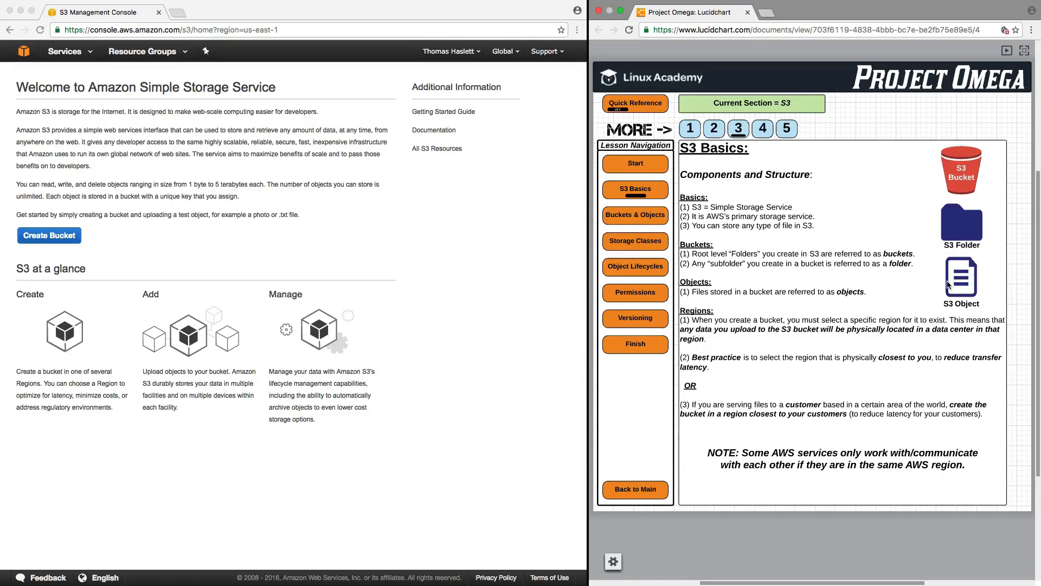
pyautogui.moveTo(746, 306)
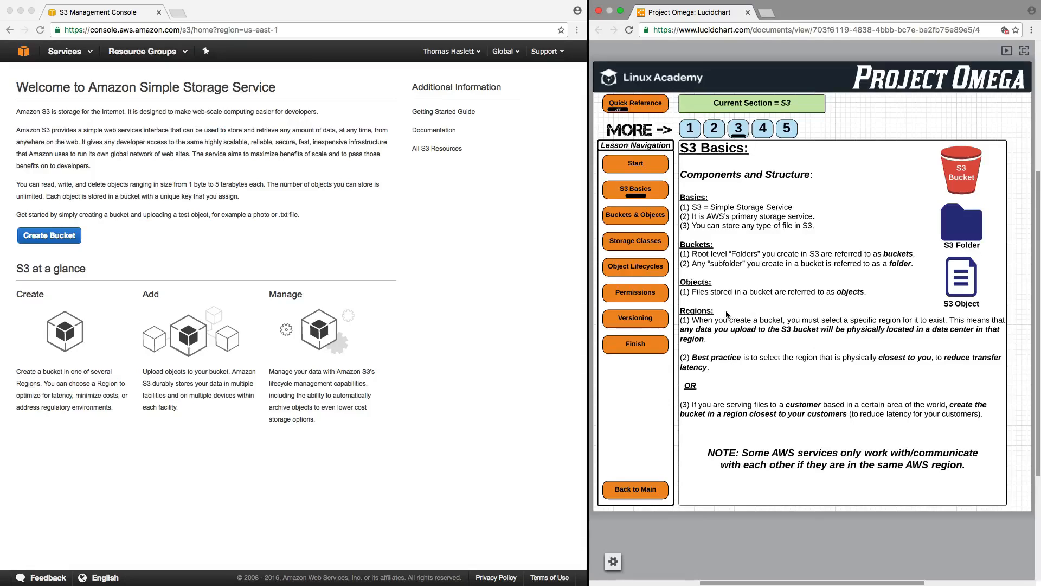
pyautogui.moveTo(731, 349)
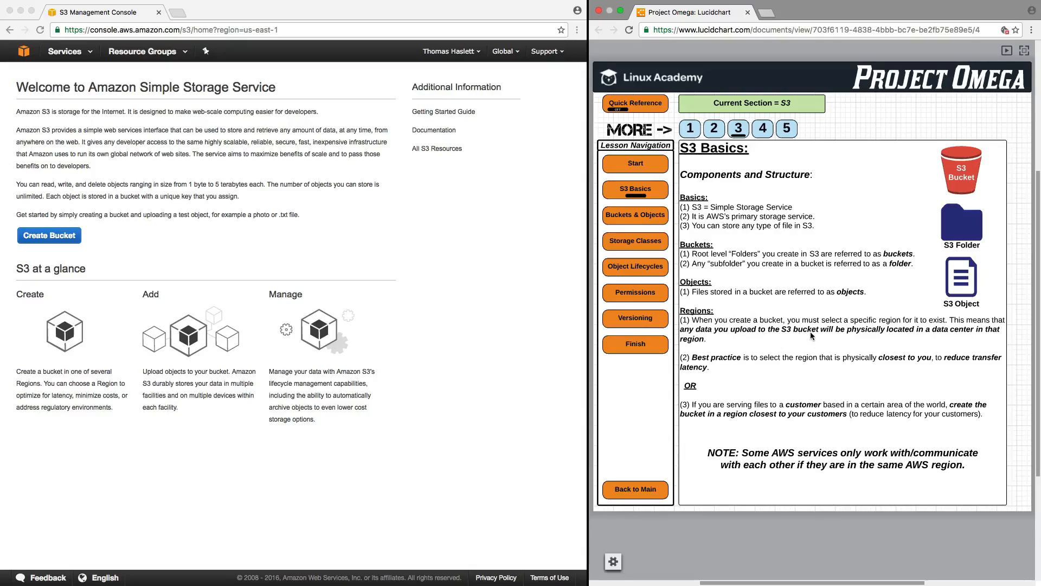
pyautogui.moveTo(890, 334)
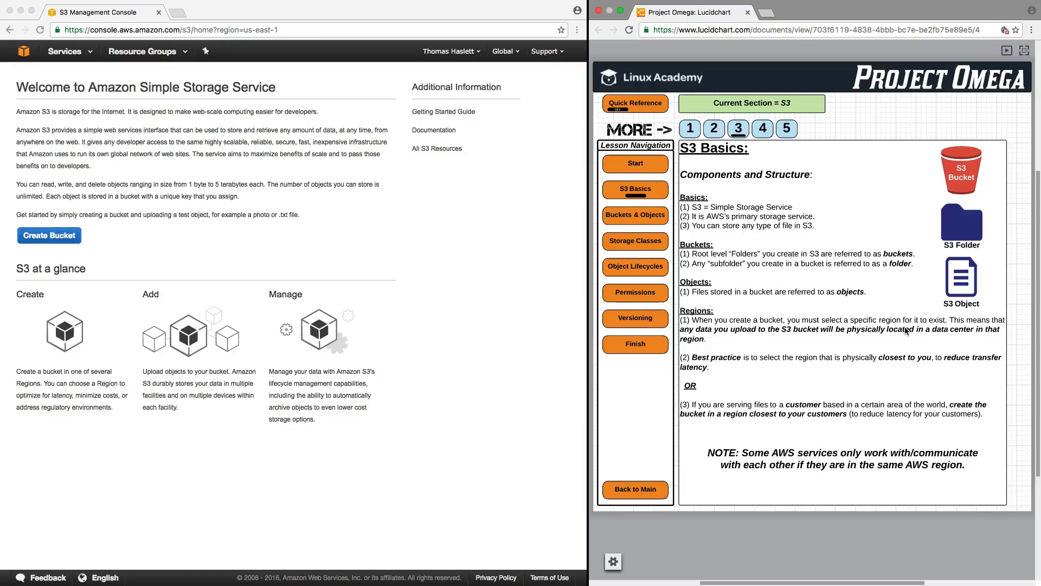
pyautogui.moveTo(775, 304)
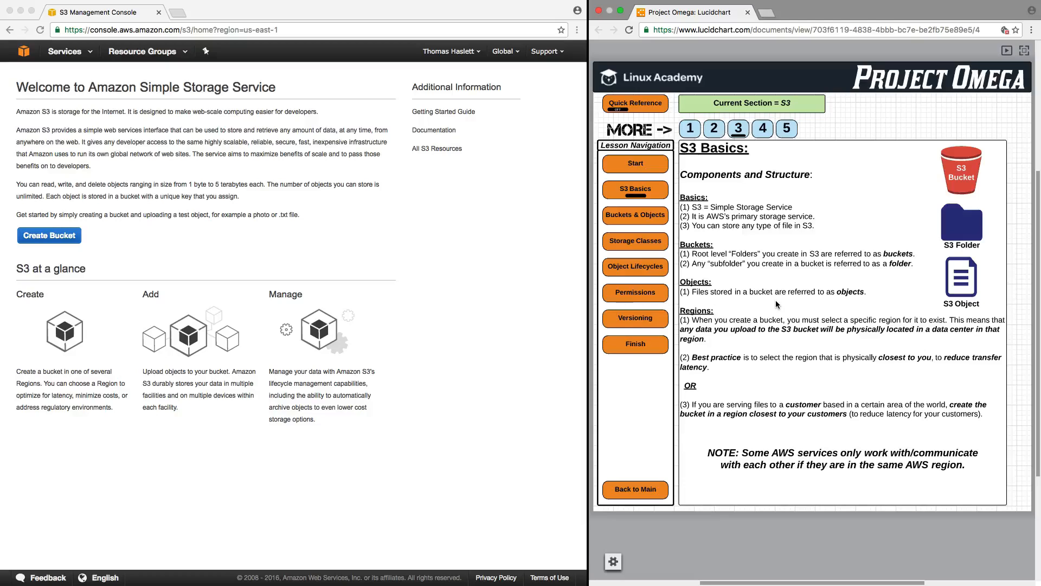
pyautogui.moveTo(774, 289)
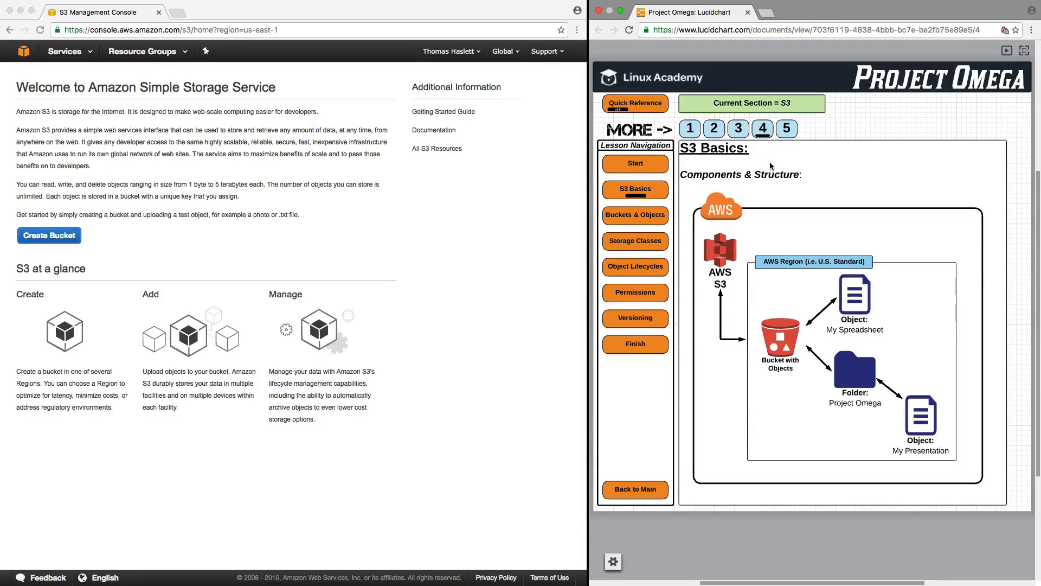
pyautogui.moveTo(724, 226)
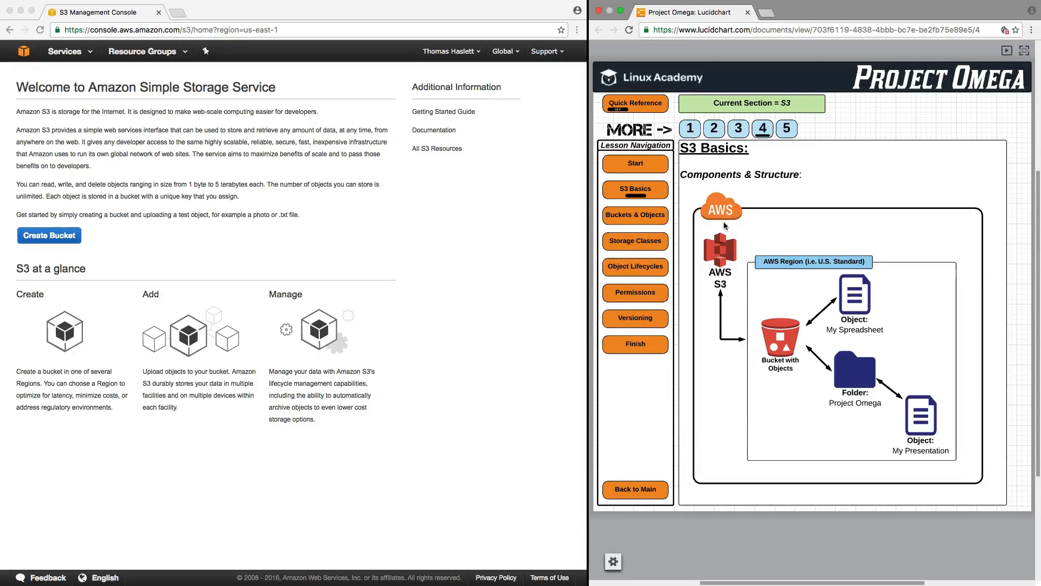
pyautogui.moveTo(782, 288)
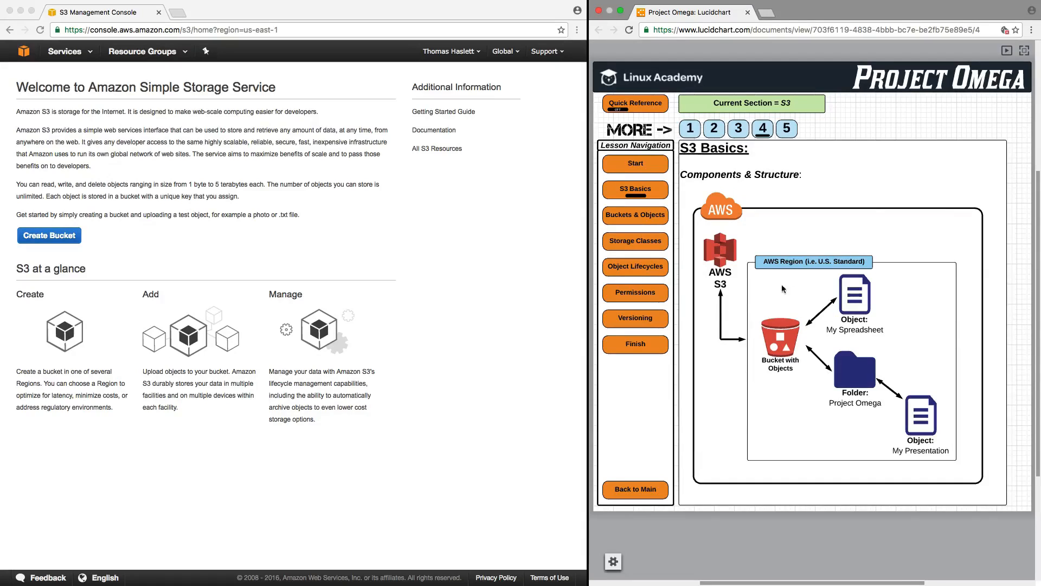
pyautogui.moveTo(778, 358)
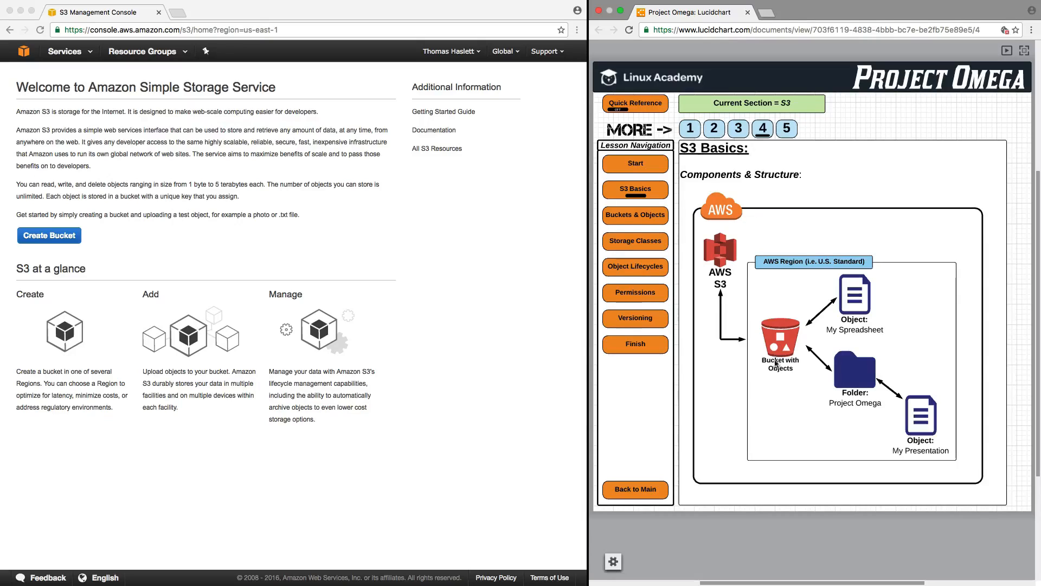
pyautogui.moveTo(772, 374)
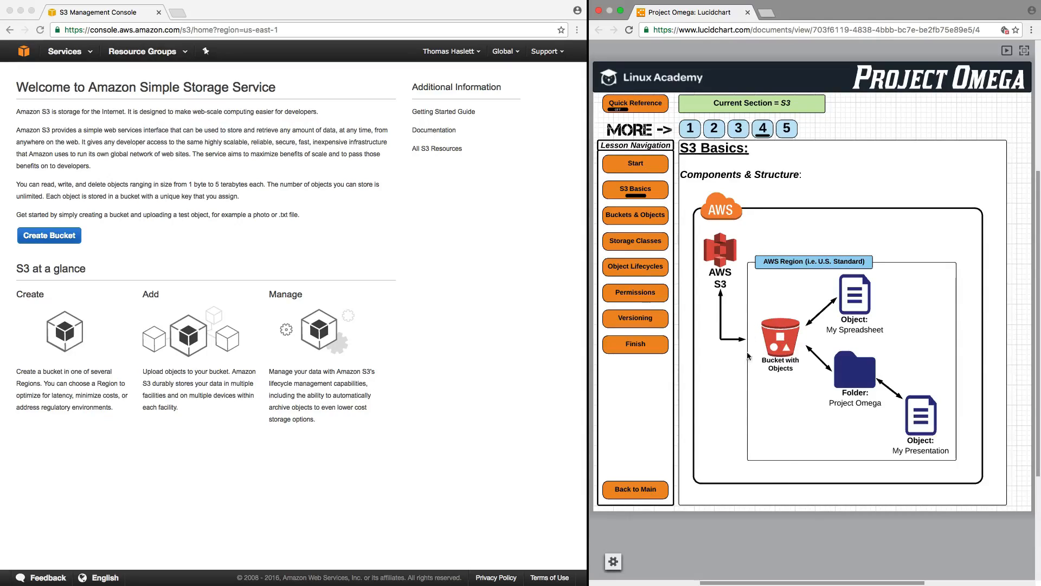
pyautogui.moveTo(842, 331)
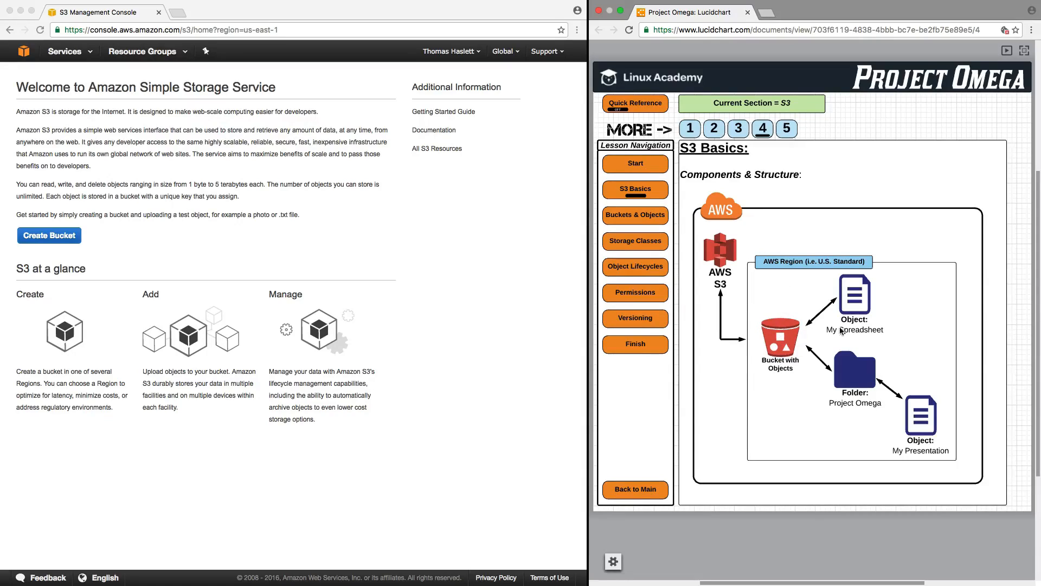
pyautogui.moveTo(799, 335)
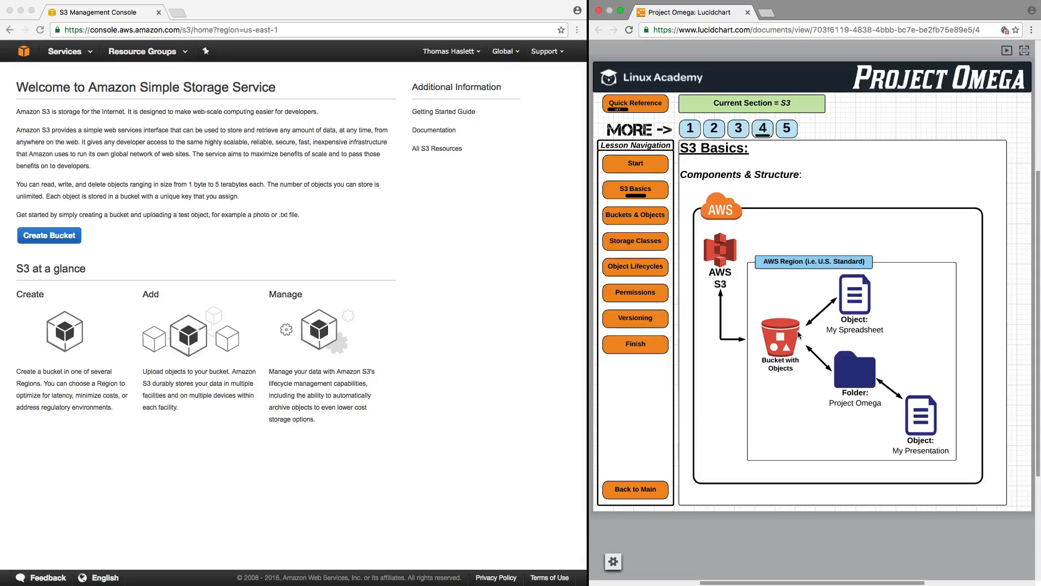
pyautogui.moveTo(863, 350)
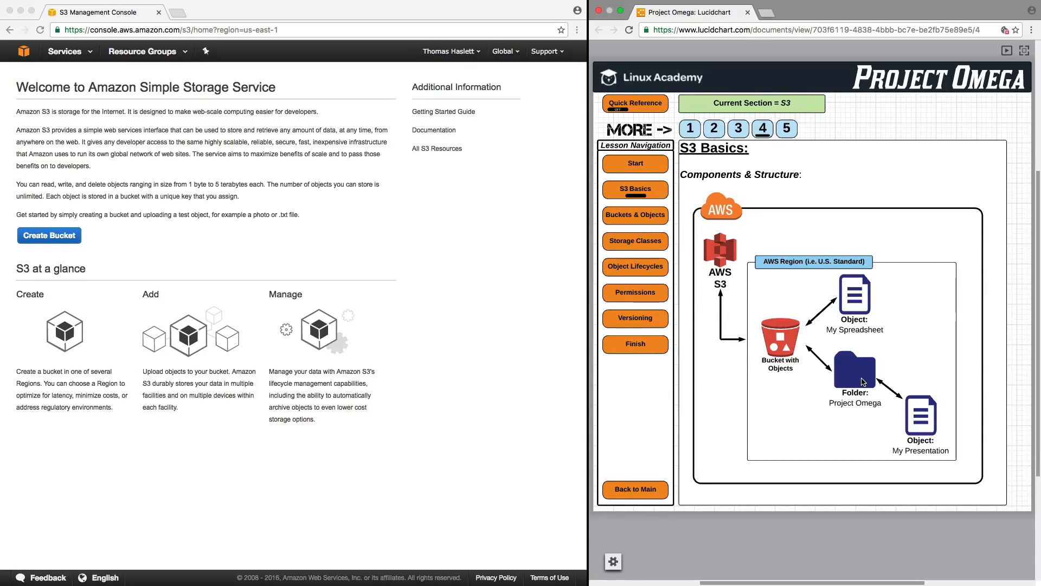
pyautogui.moveTo(818, 340)
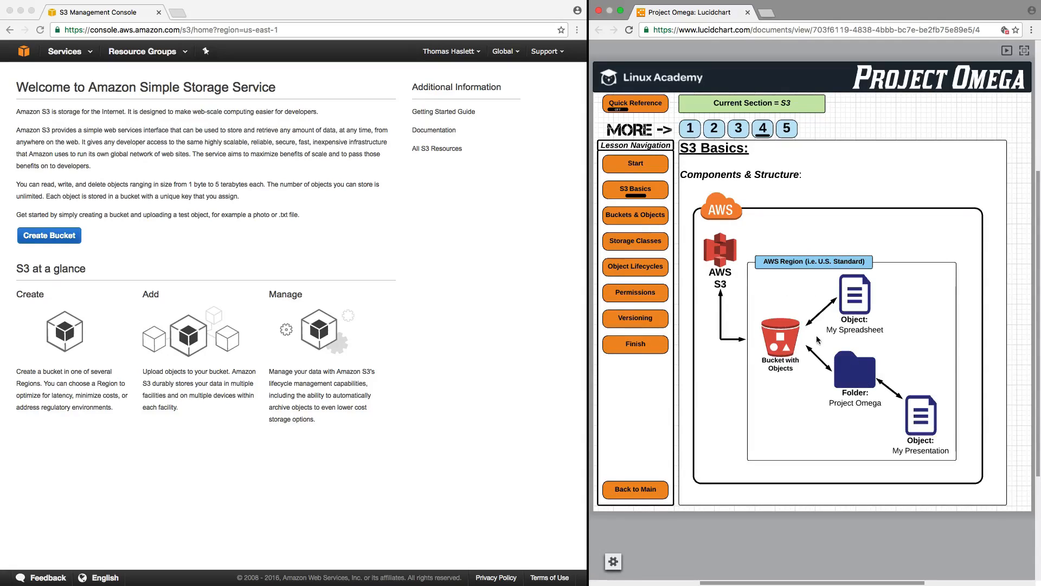
pyautogui.moveTo(774, 343)
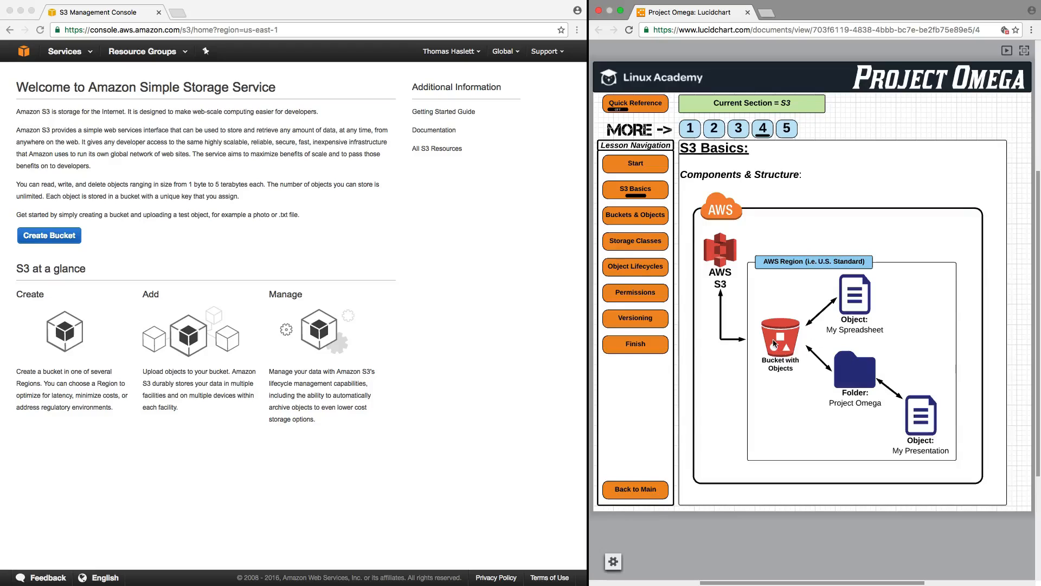
pyautogui.moveTo(841, 382)
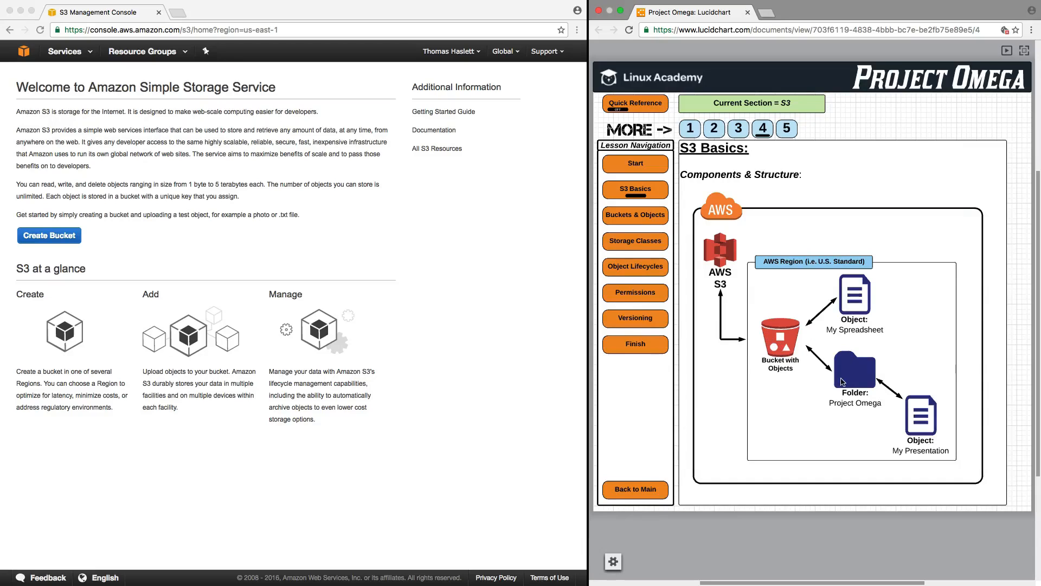
pyautogui.moveTo(859, 381)
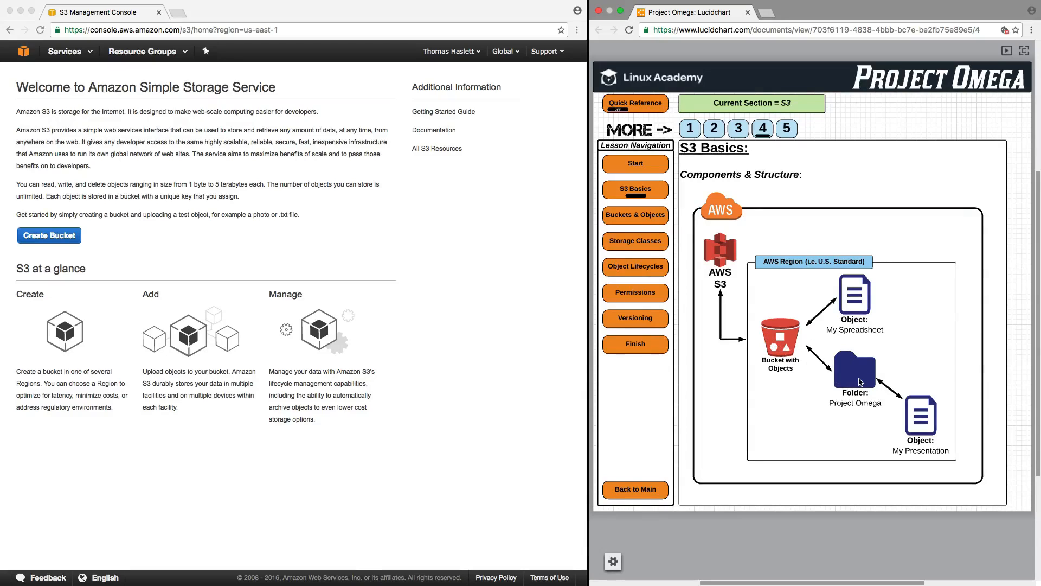
pyautogui.moveTo(852, 379)
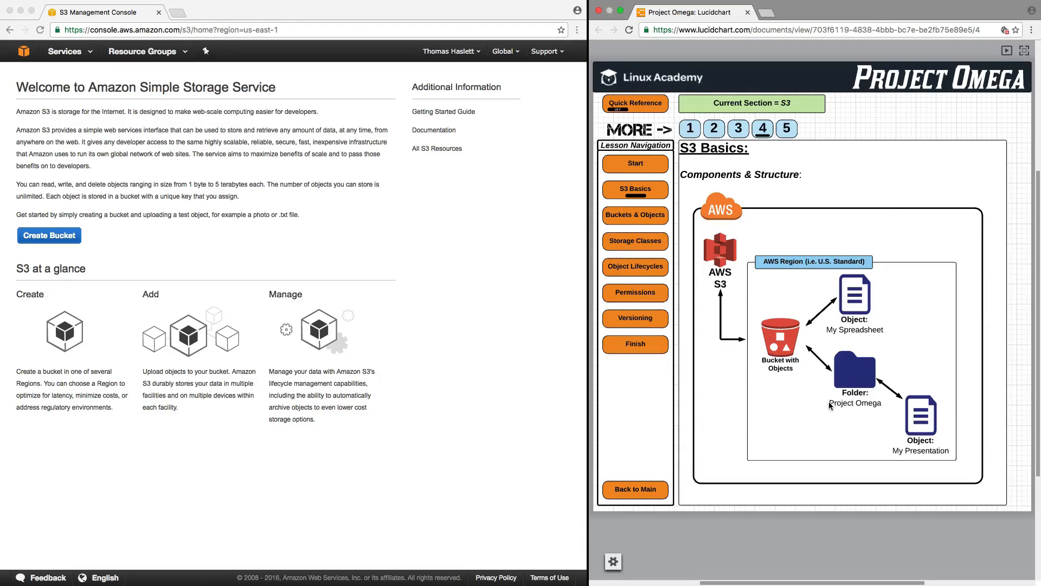
# Step: Go to lesson page 5 and follow the aws.amazon.com/s3/pricing link
pyautogui.click(786, 128)
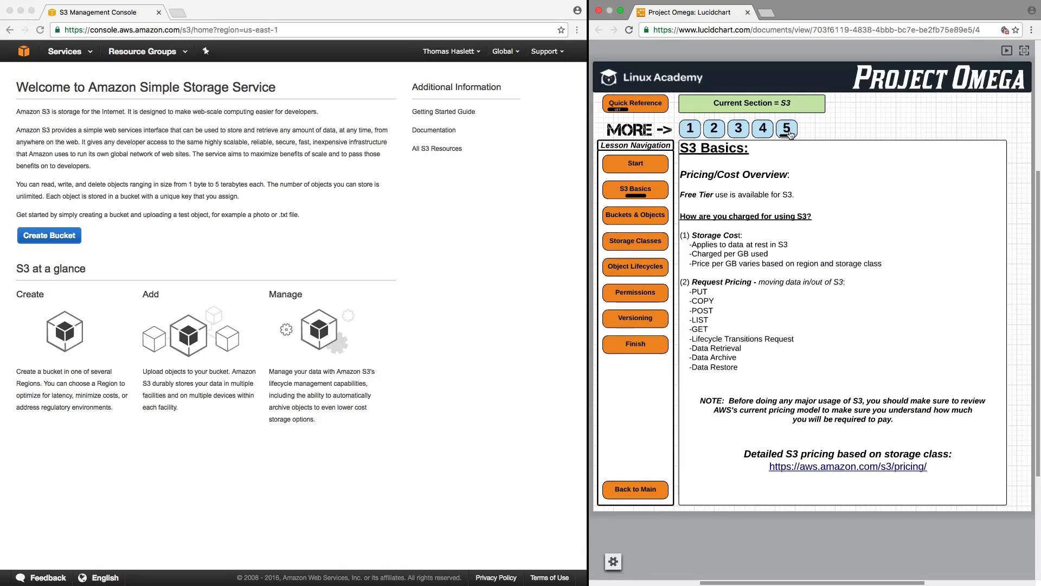
pyautogui.moveTo(821, 201)
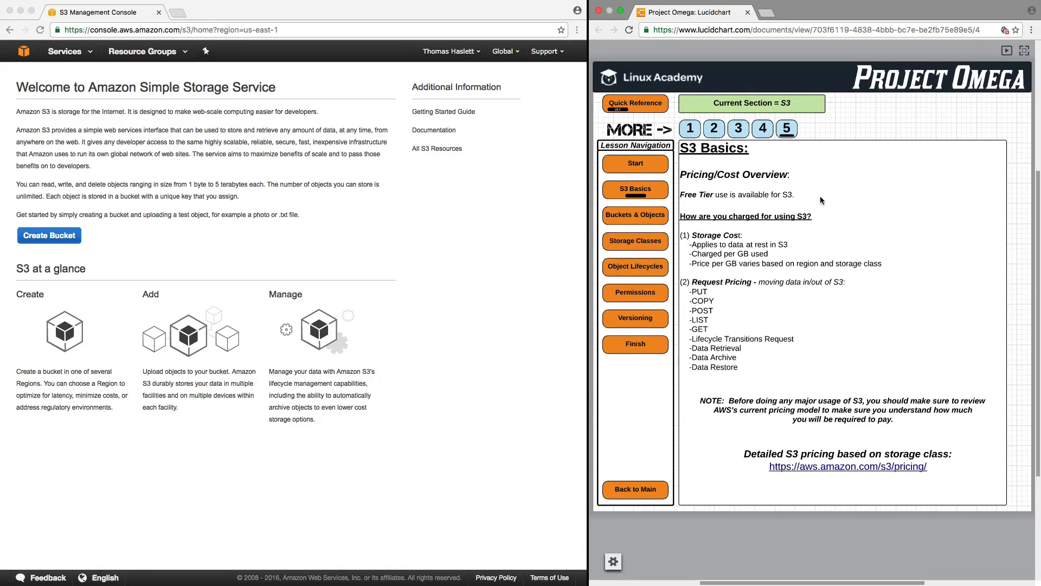
pyautogui.moveTo(777, 201)
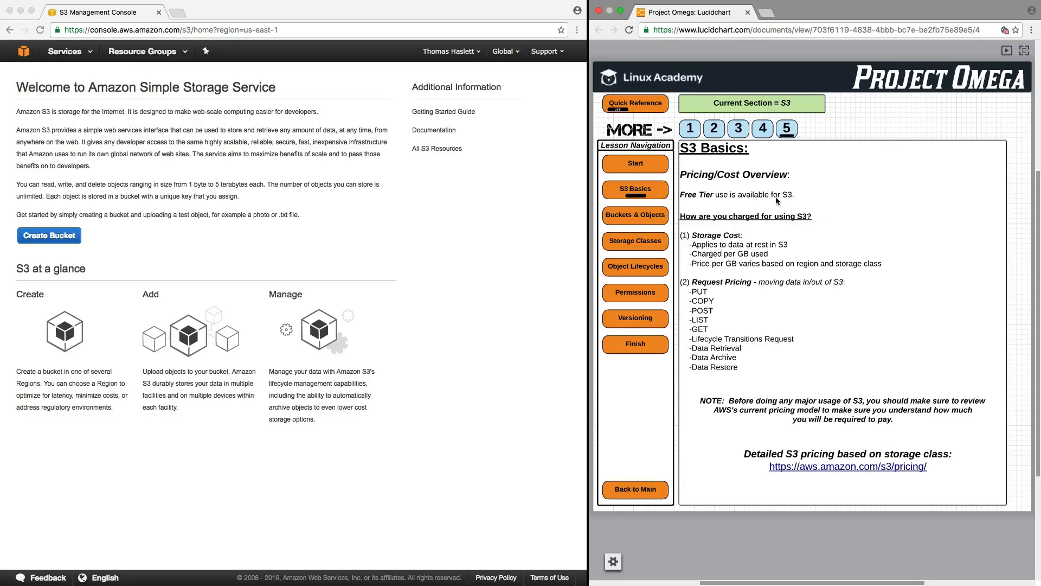
pyautogui.moveTo(787, 470)
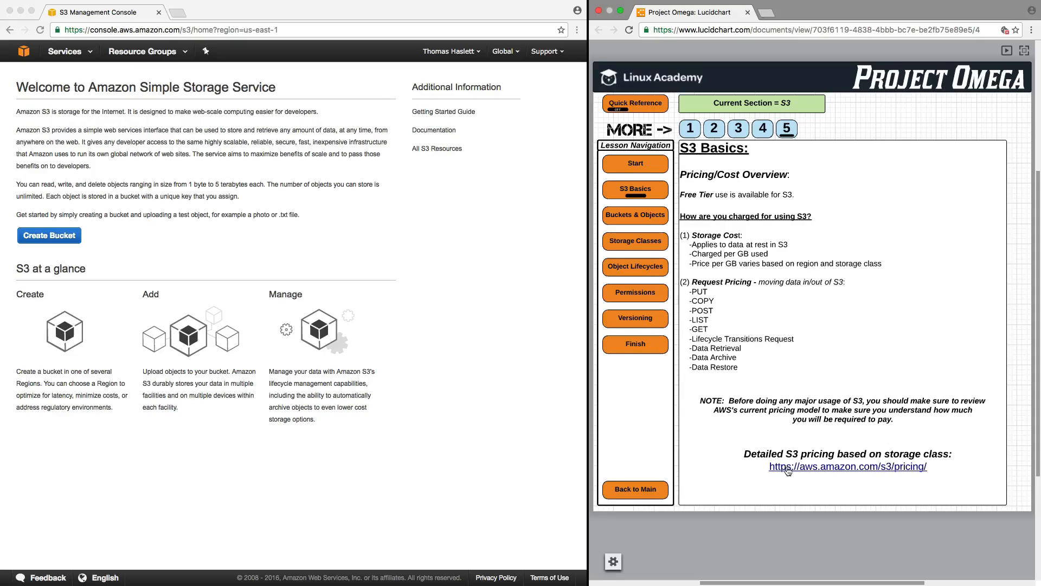
pyautogui.moveTo(836, 471)
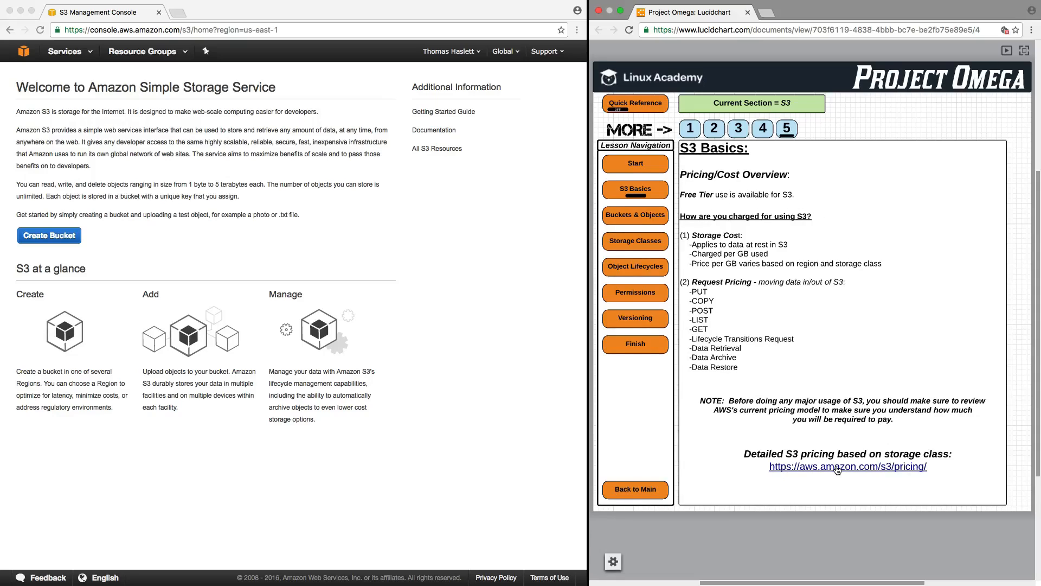
pyautogui.click(847, 466)
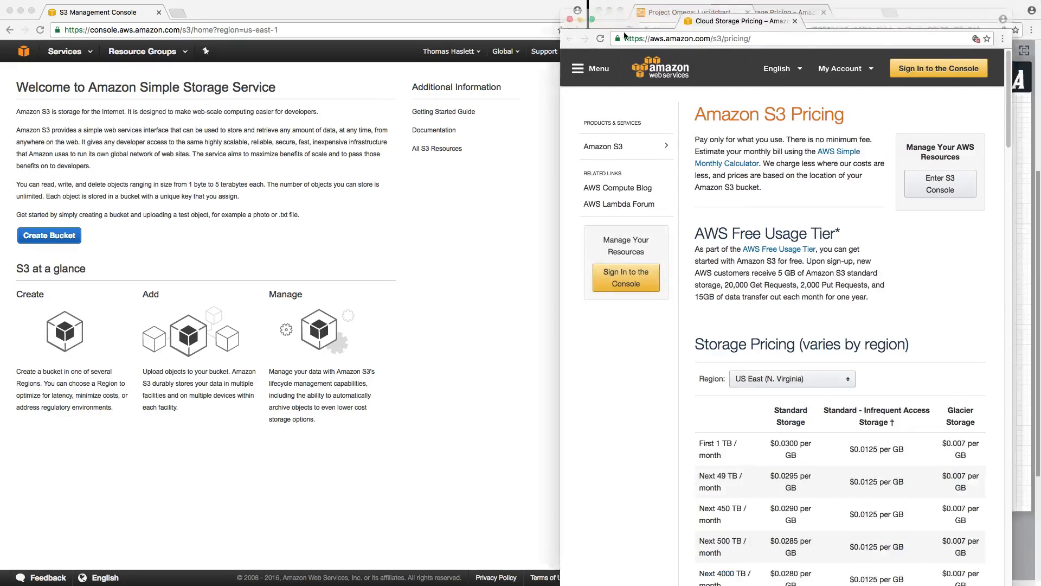
# Step: Snap the Chrome S3 pricing window to the left half beside Lucidchart
pyautogui.click(353, 60)
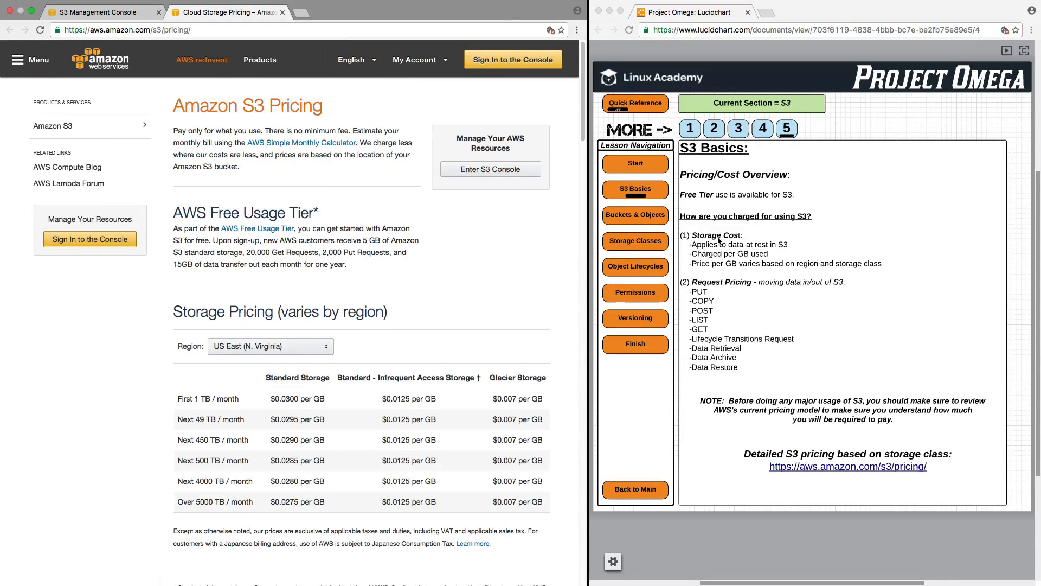
pyautogui.moveTo(746, 201)
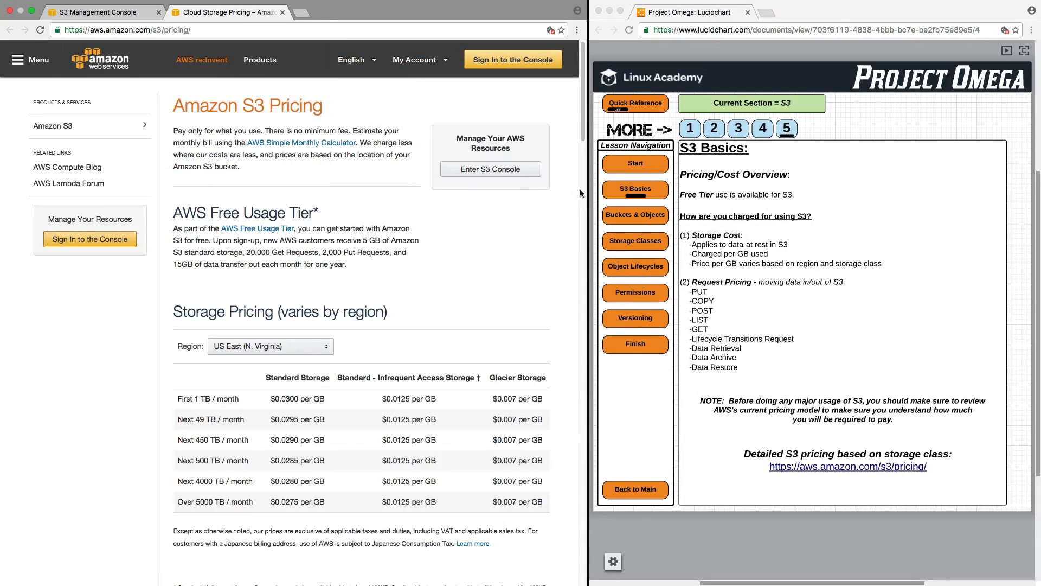
pyautogui.moveTo(257, 180)
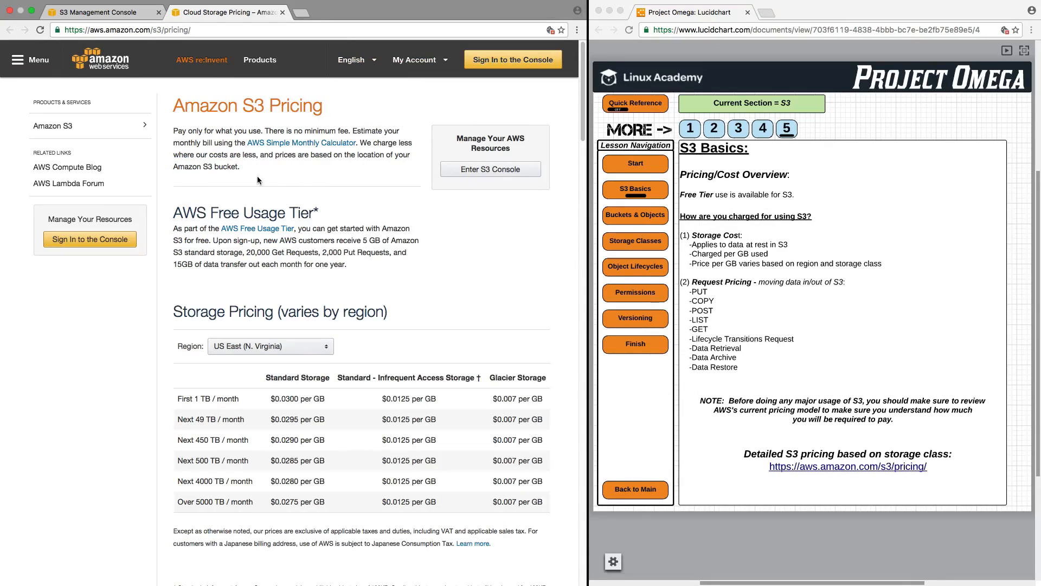
pyautogui.moveTo(257, 276)
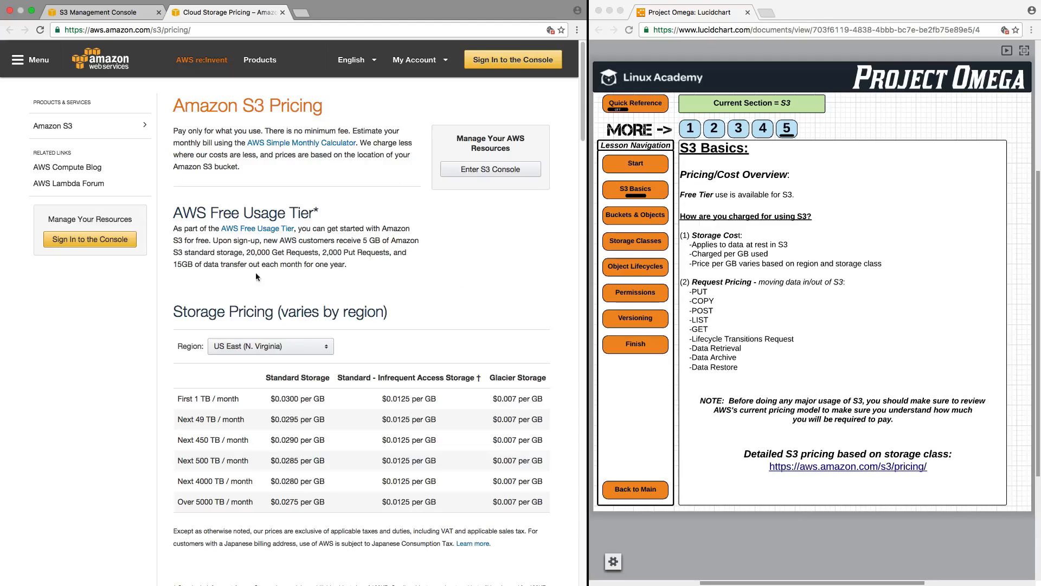
pyautogui.moveTo(375, 249)
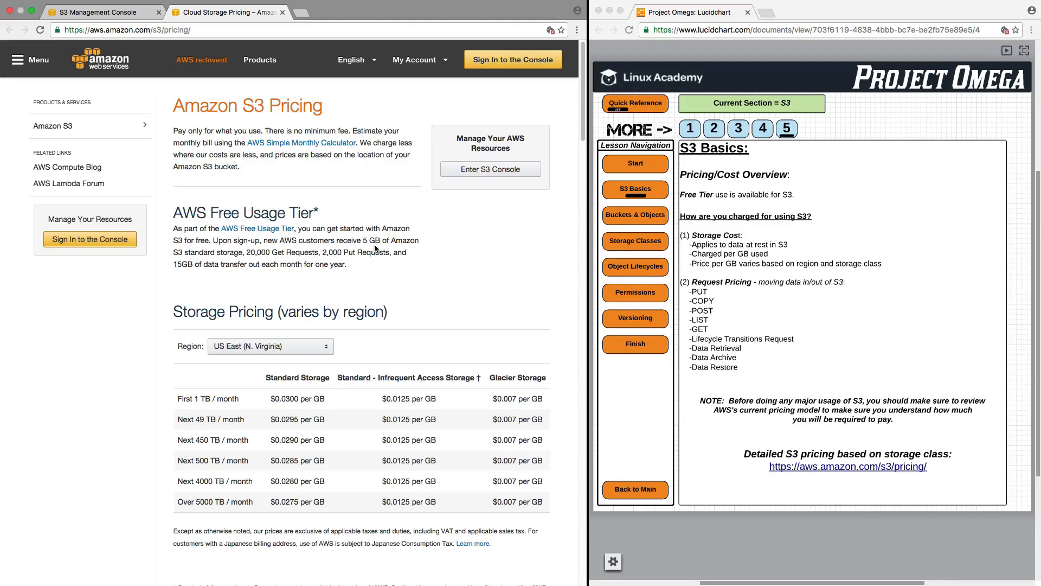
pyautogui.moveTo(303, 260)
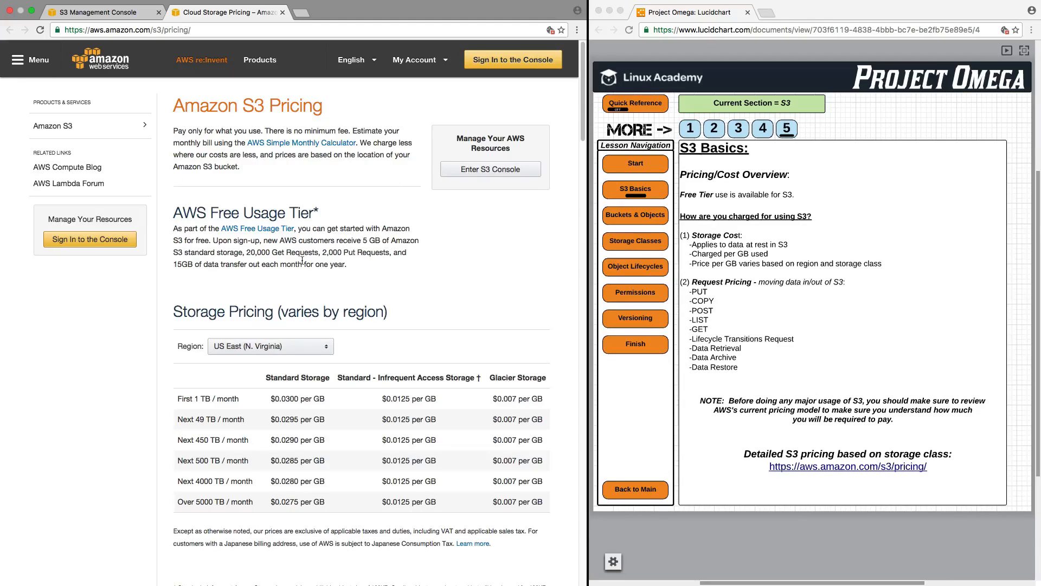
pyautogui.moveTo(361, 260)
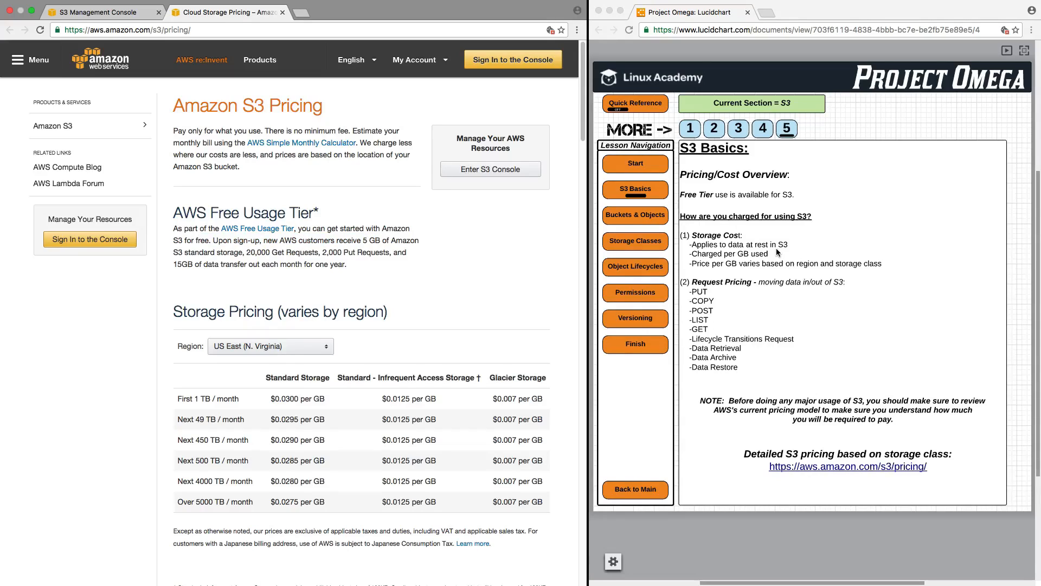
pyautogui.moveTo(724, 246)
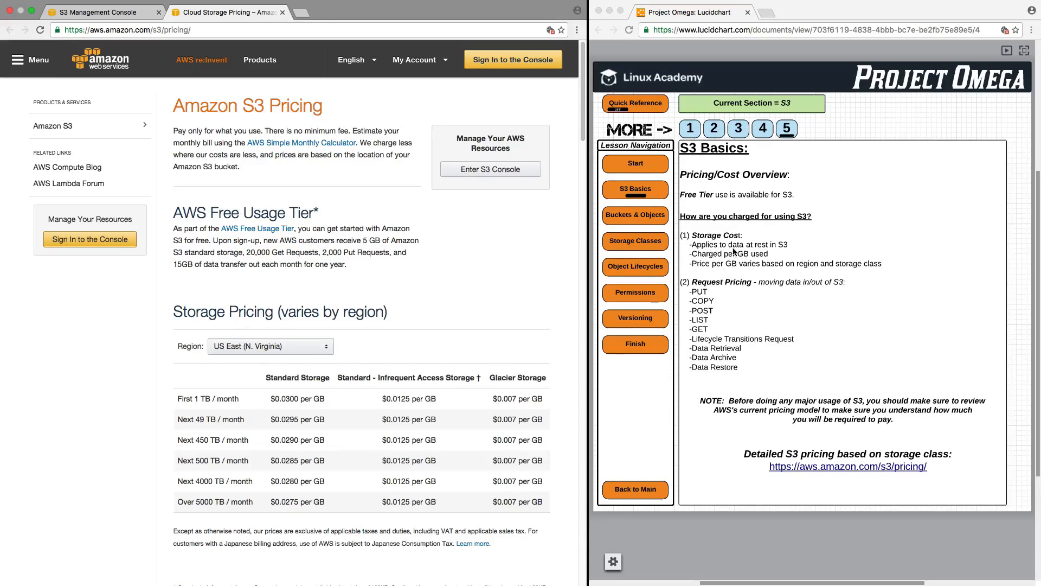
pyautogui.moveTo(792, 251)
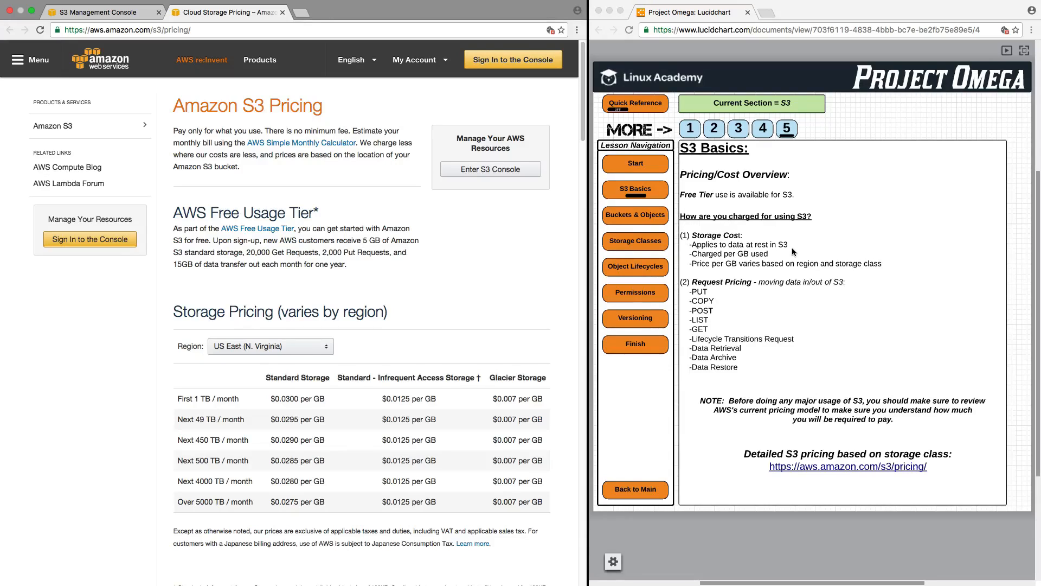
pyautogui.moveTo(765, 261)
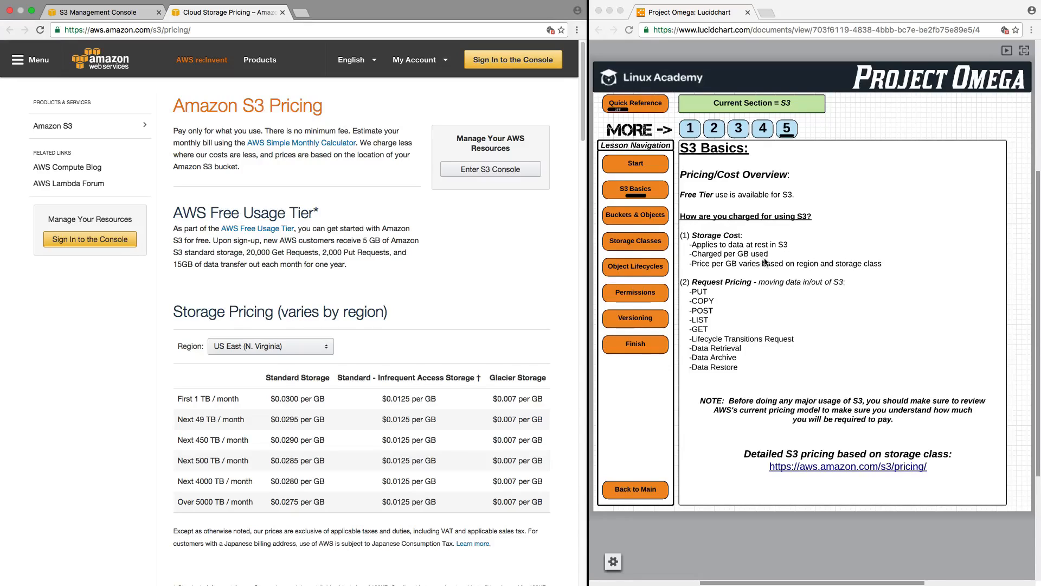
pyautogui.moveTo(733, 273)
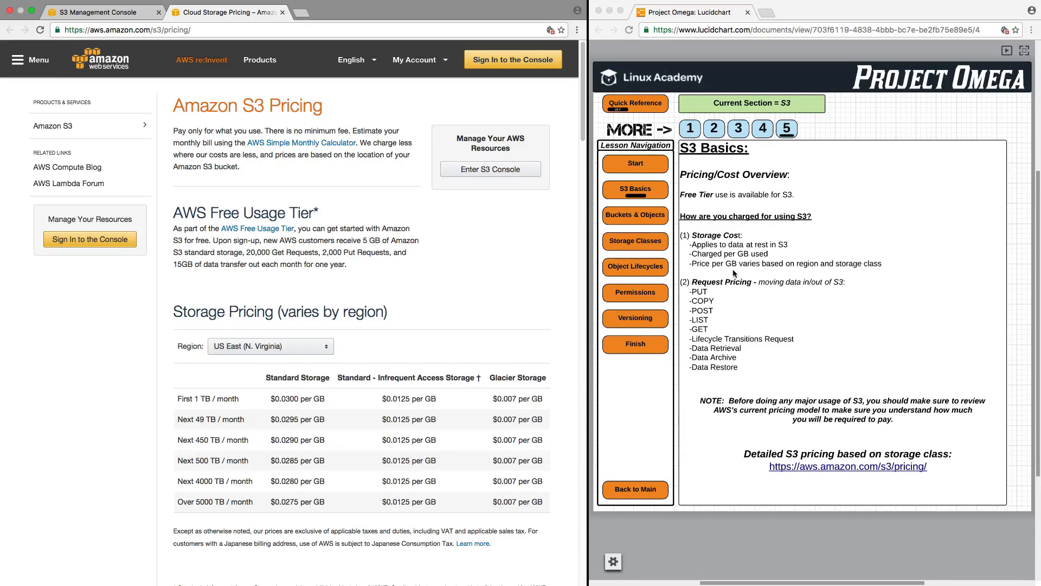
pyautogui.moveTo(830, 271)
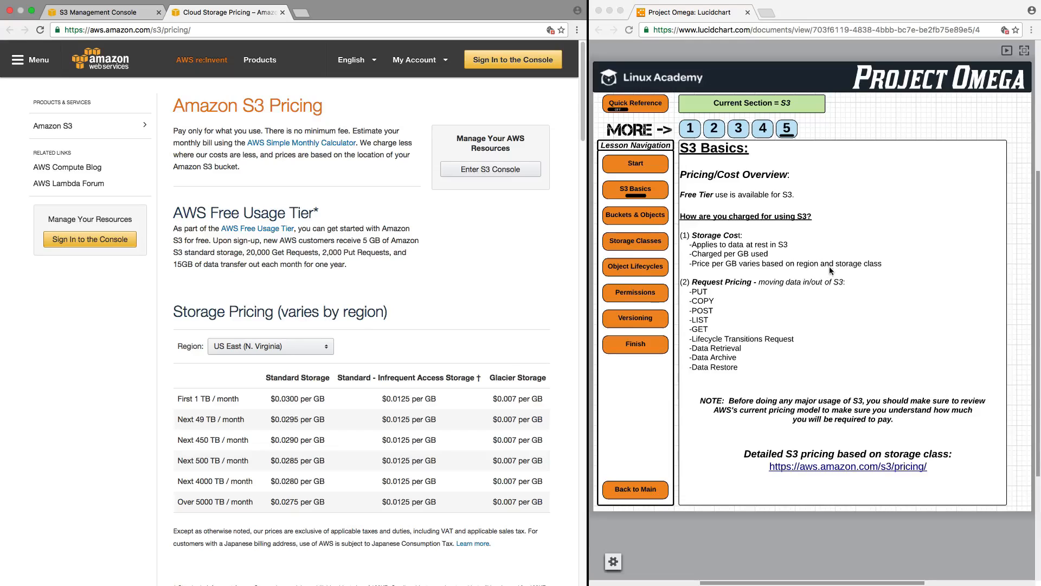
pyautogui.moveTo(875, 269)
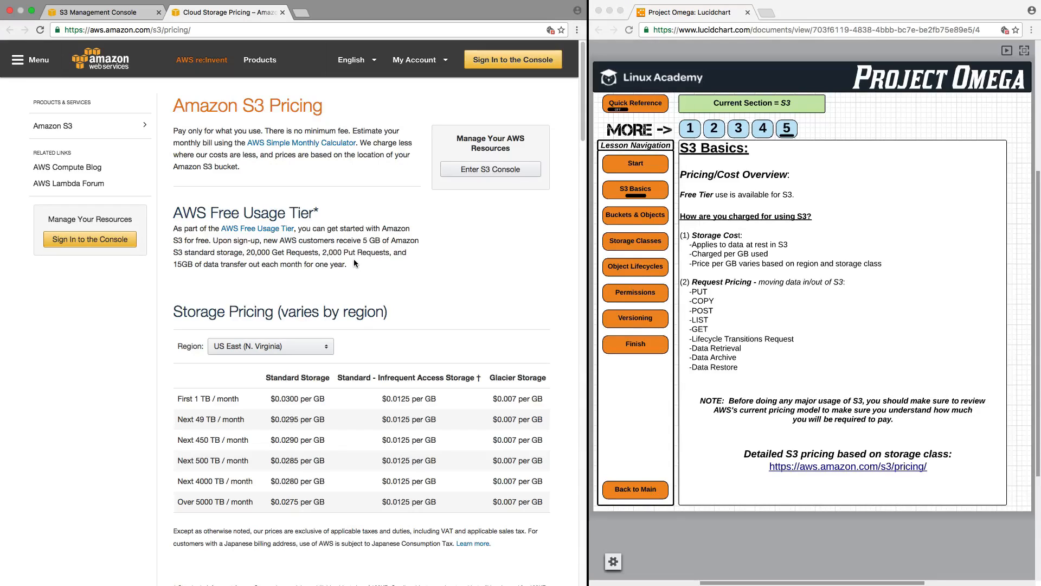
pyautogui.moveTo(310, 264)
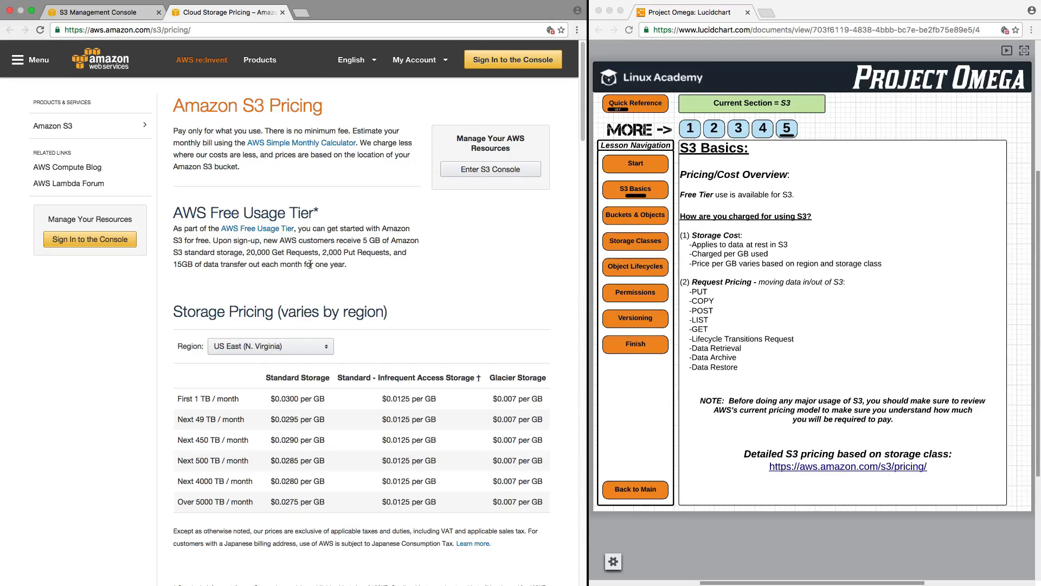
pyautogui.moveTo(358, 332)
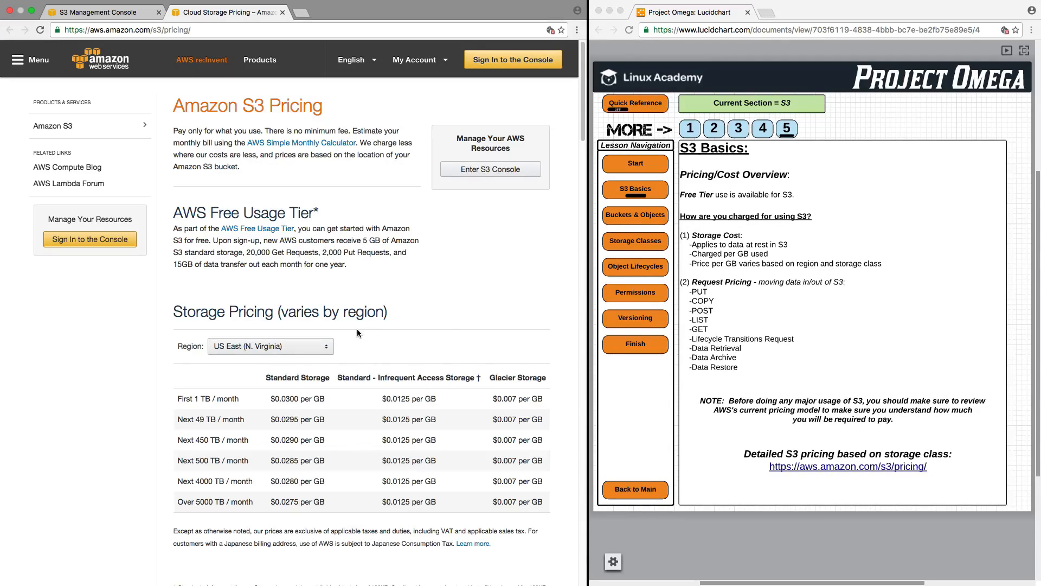
# Step: Switch the Storage Pricing region from EU (Frankfurt) to Asia Pacific (Sydney)
pyautogui.click(270, 345)
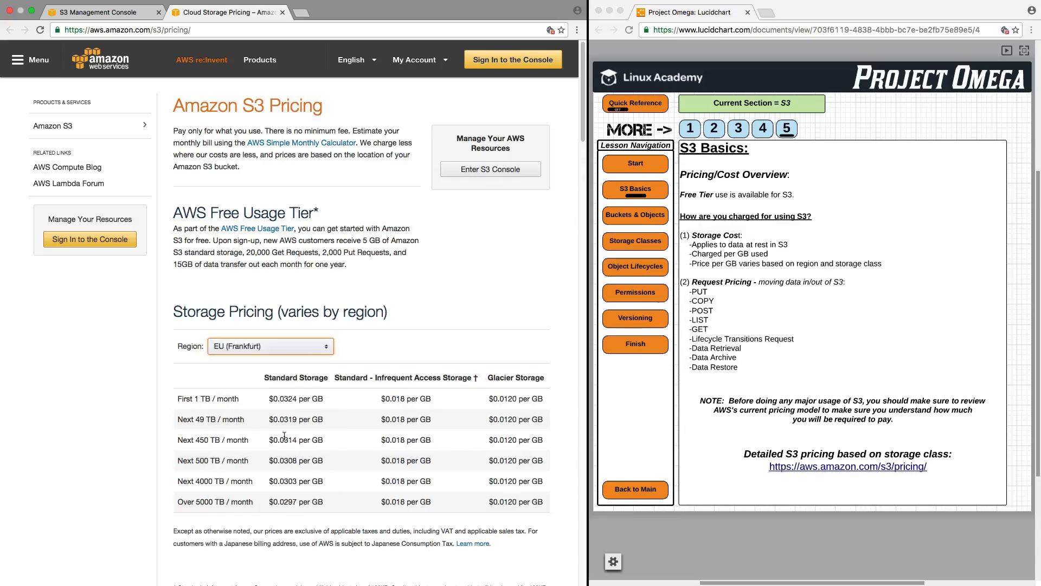
pyautogui.click(270, 346)
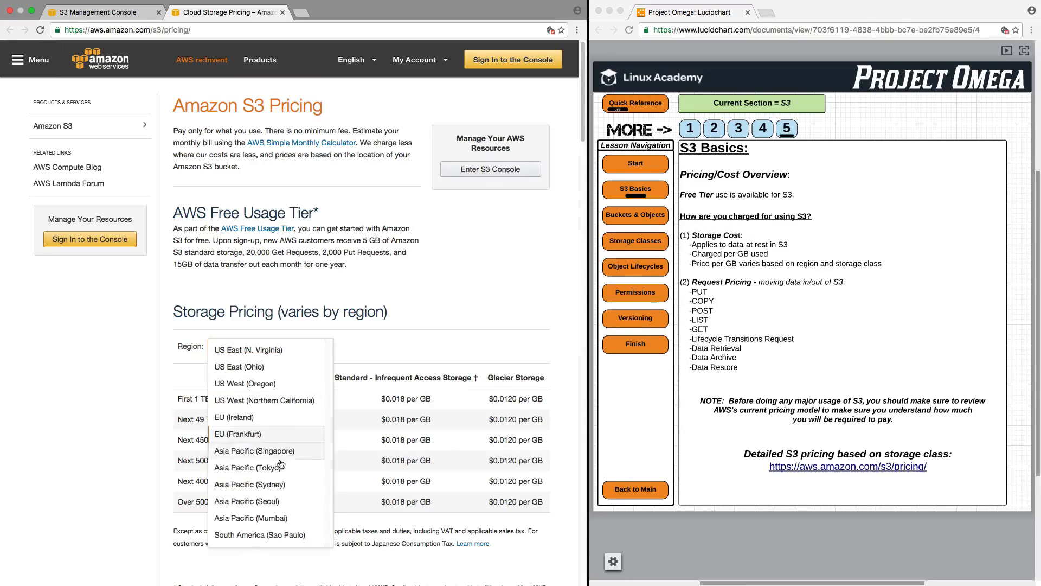
pyautogui.click(250, 485)
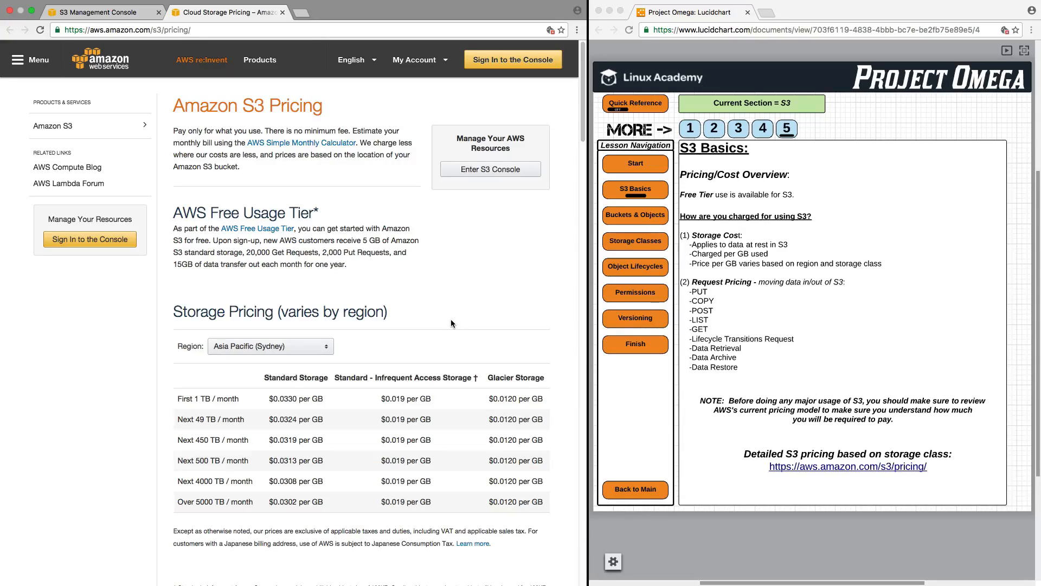
pyautogui.moveTo(747, 378)
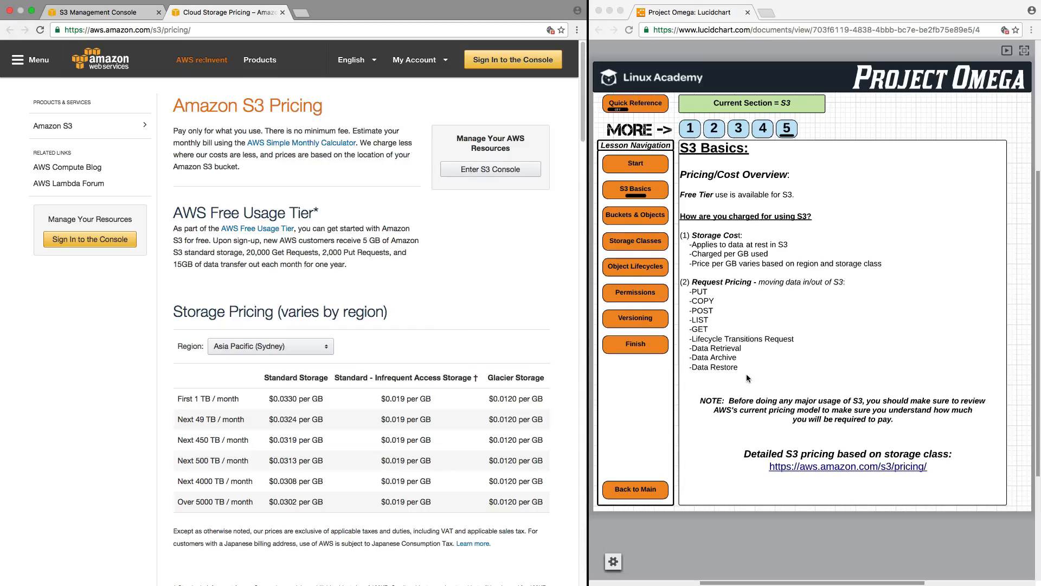
pyautogui.moveTo(702, 228)
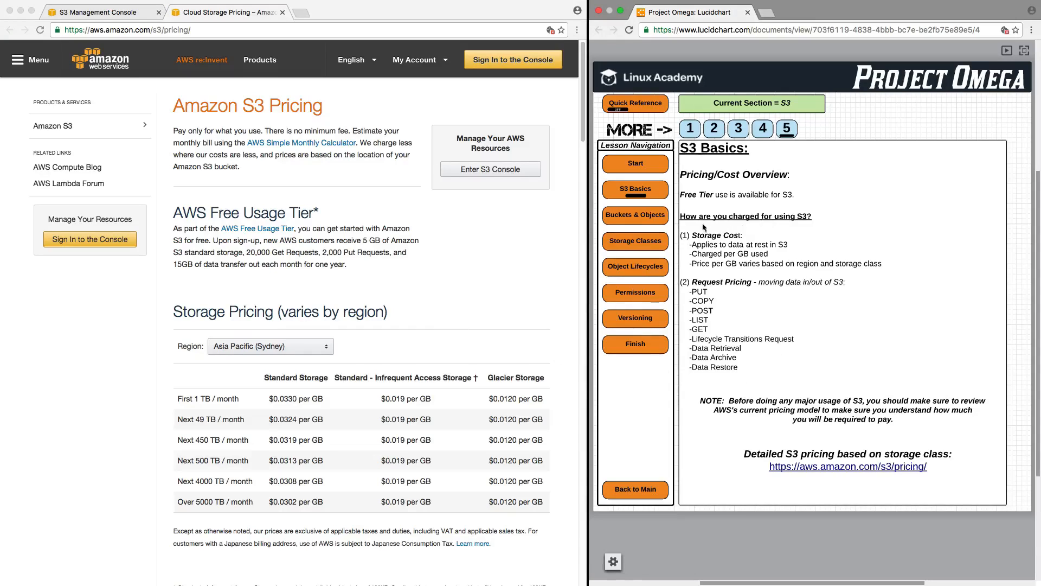
pyautogui.moveTo(711, 269)
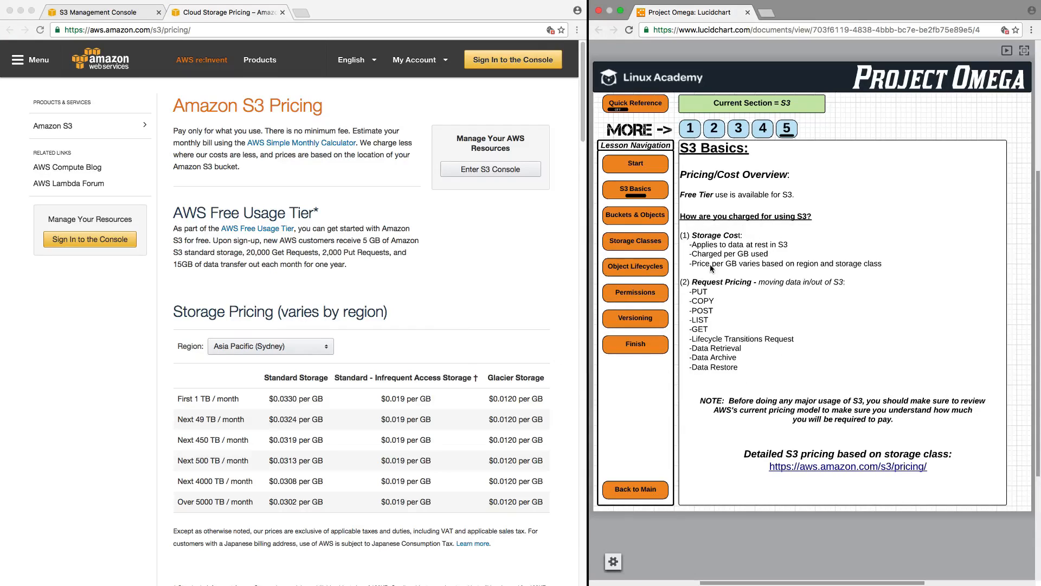
pyautogui.moveTo(730, 245)
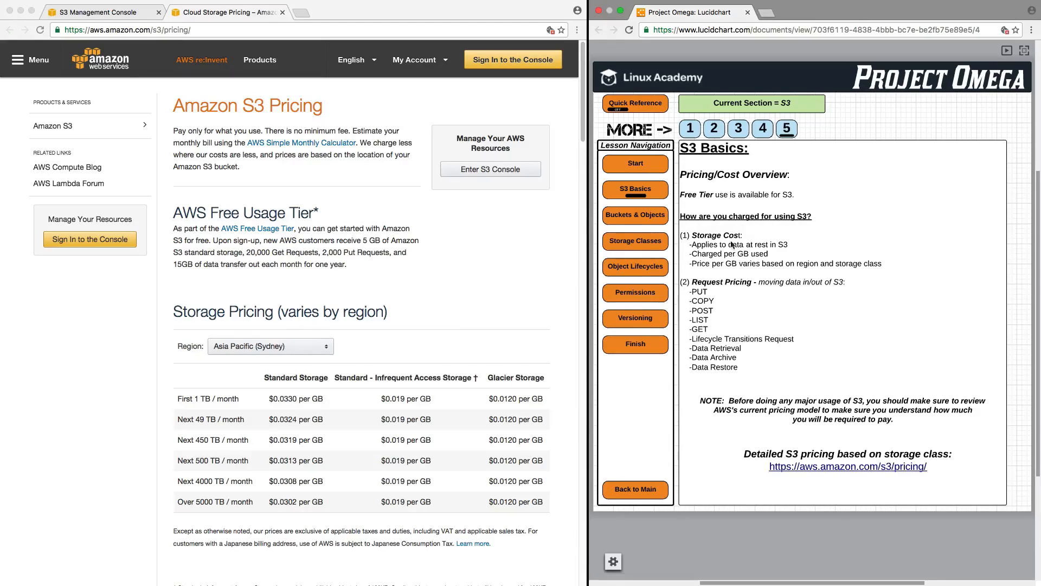
pyautogui.moveTo(727, 300)
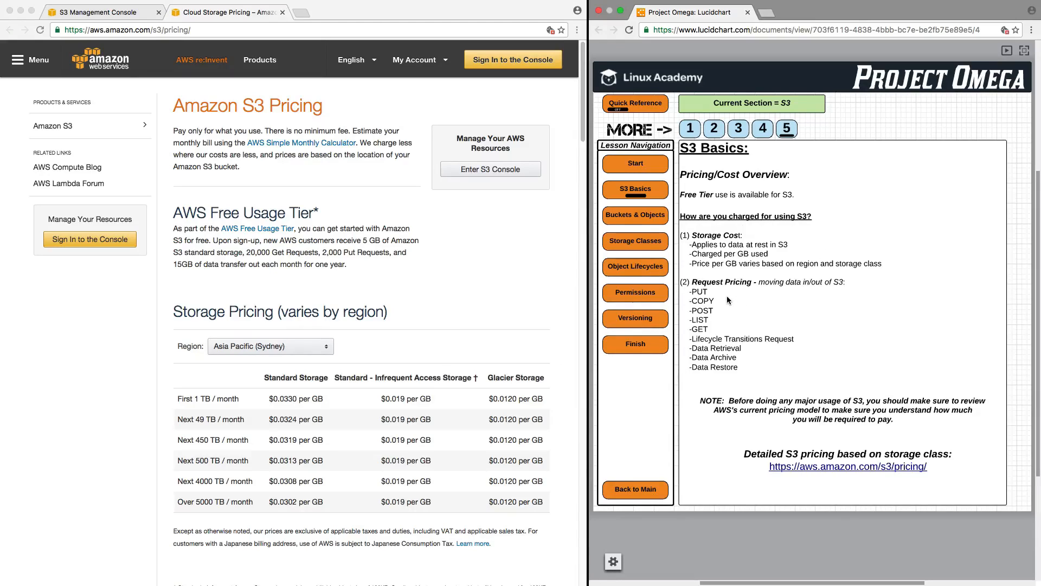
pyautogui.moveTo(831, 289)
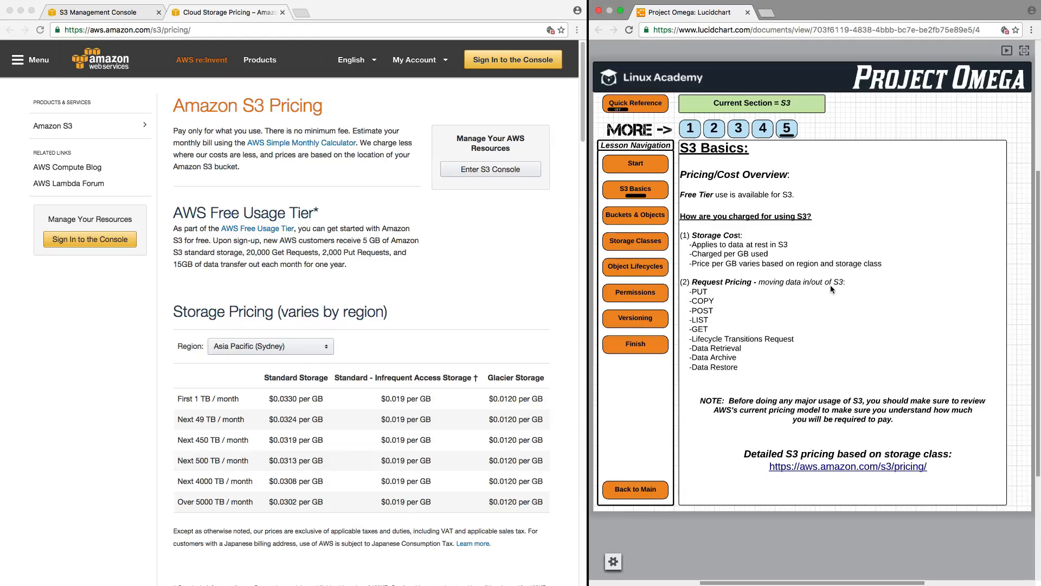
pyautogui.moveTo(764, 291)
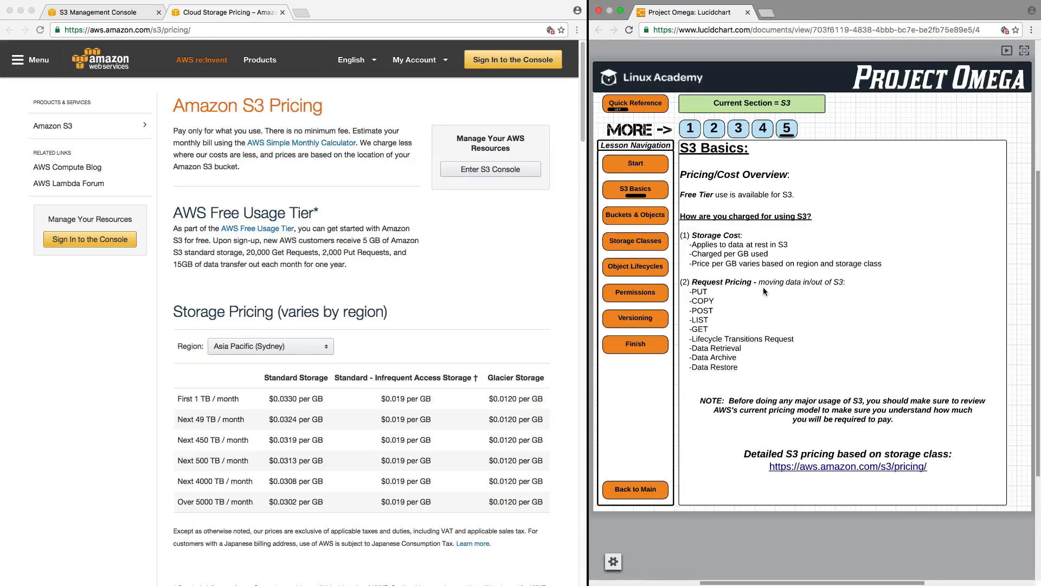
pyautogui.moveTo(736, 293)
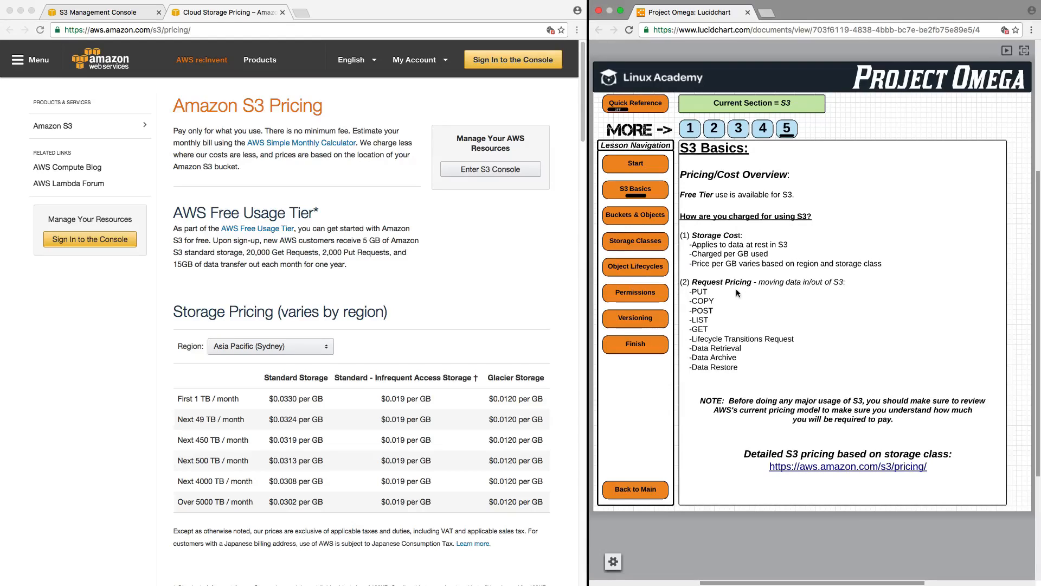
pyautogui.moveTo(746, 293)
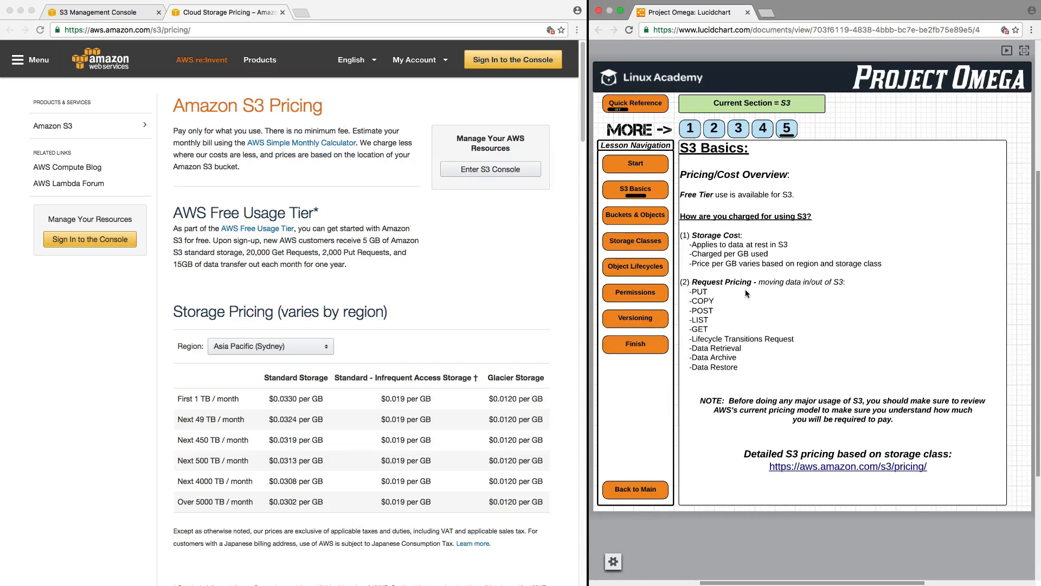
pyautogui.moveTo(722, 317)
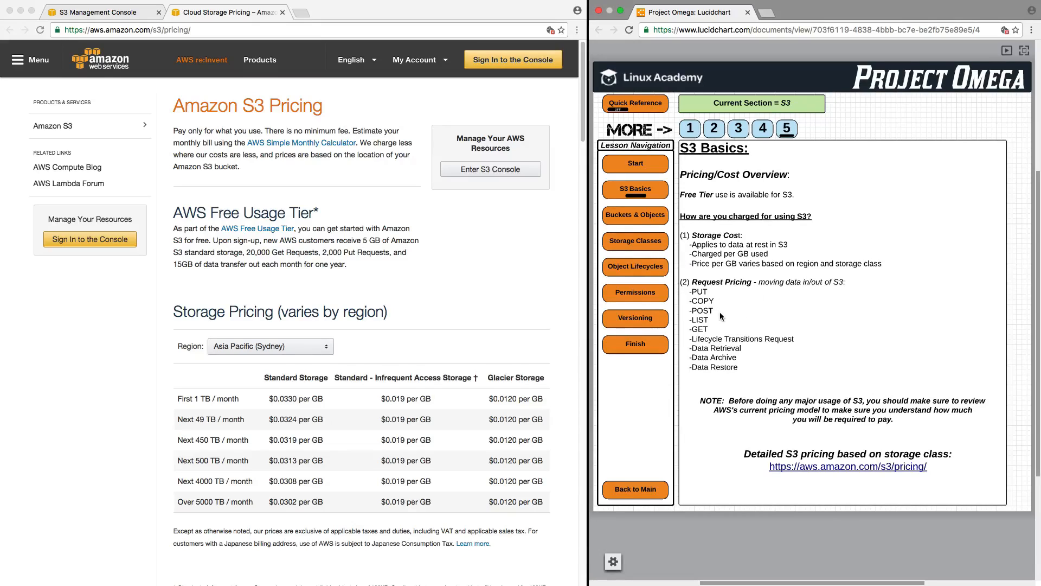
pyautogui.moveTo(725, 346)
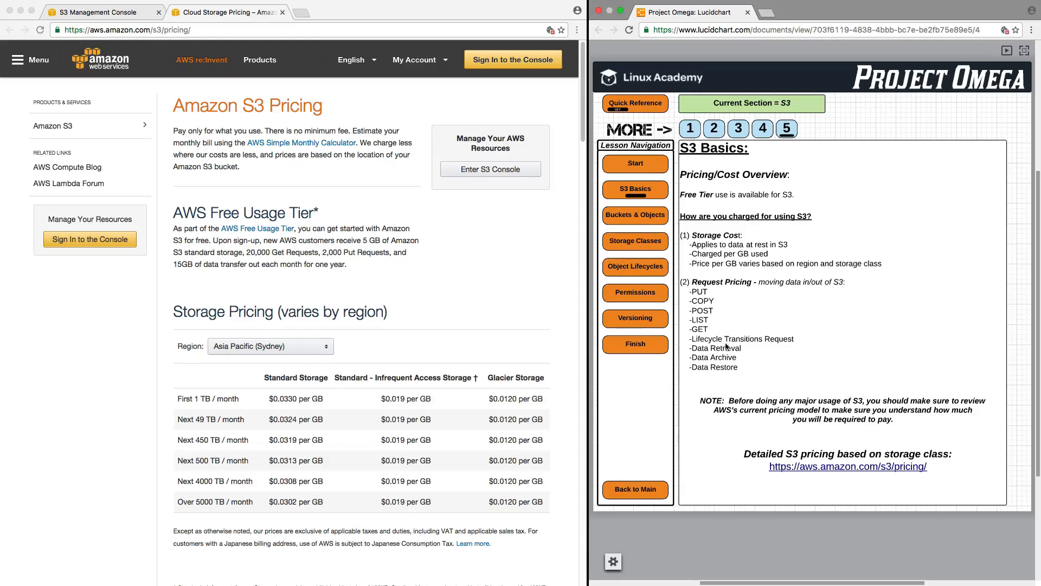
pyautogui.moveTo(730, 358)
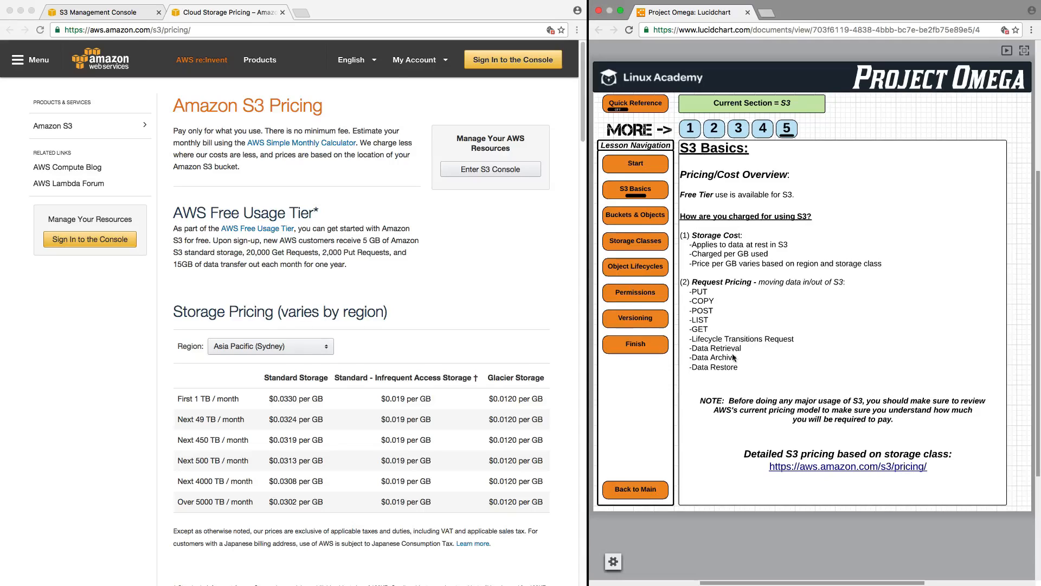
pyautogui.moveTo(449, 304)
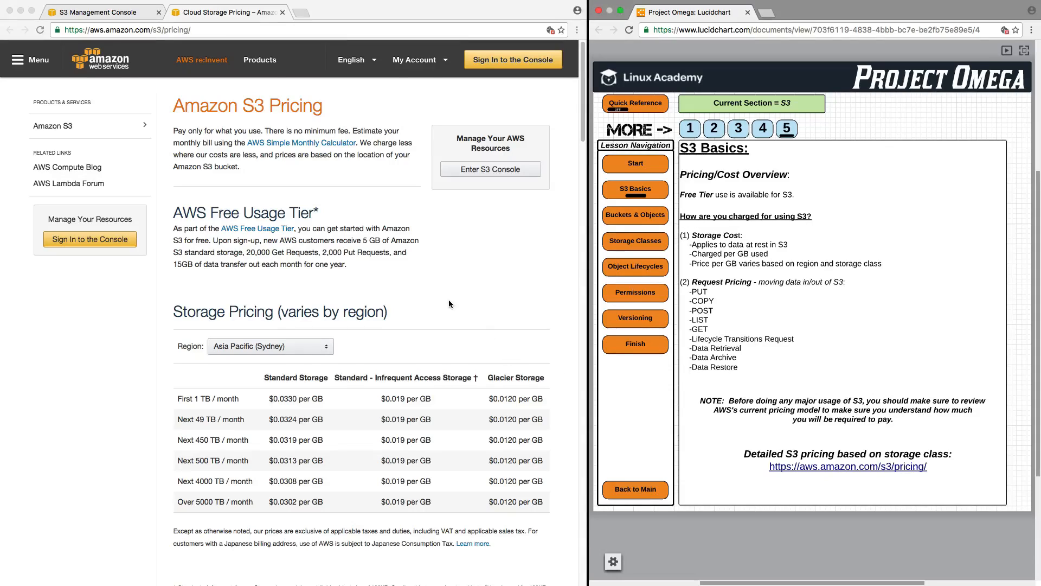
pyautogui.scroll(-3)
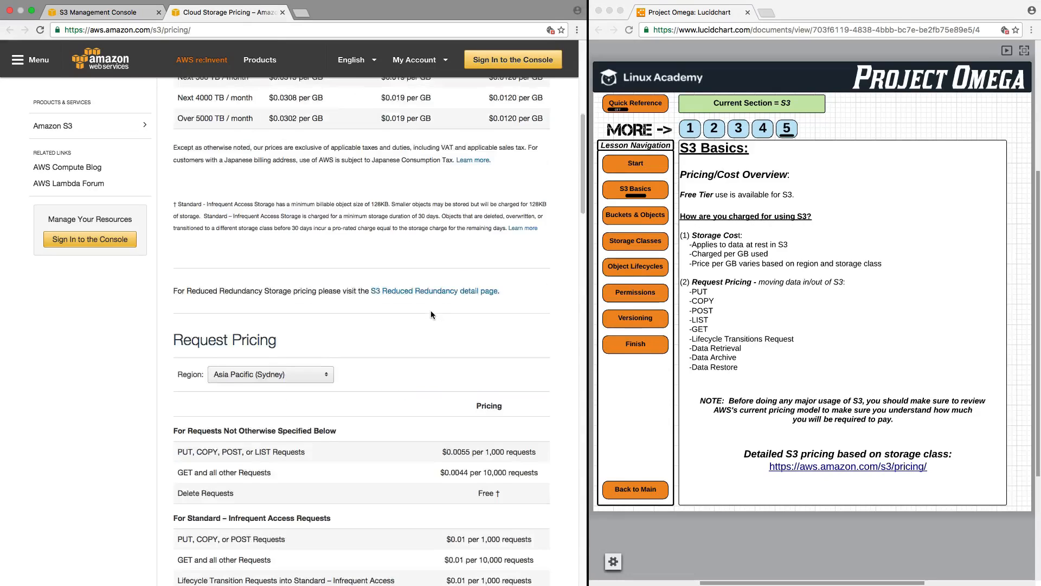
pyautogui.scroll(-3)
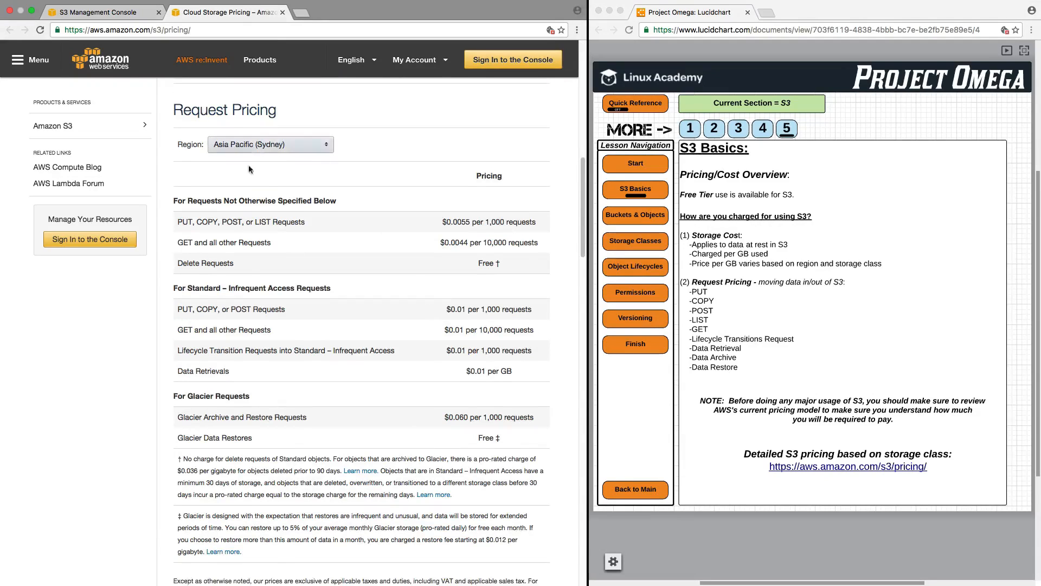
pyautogui.scroll(-3)
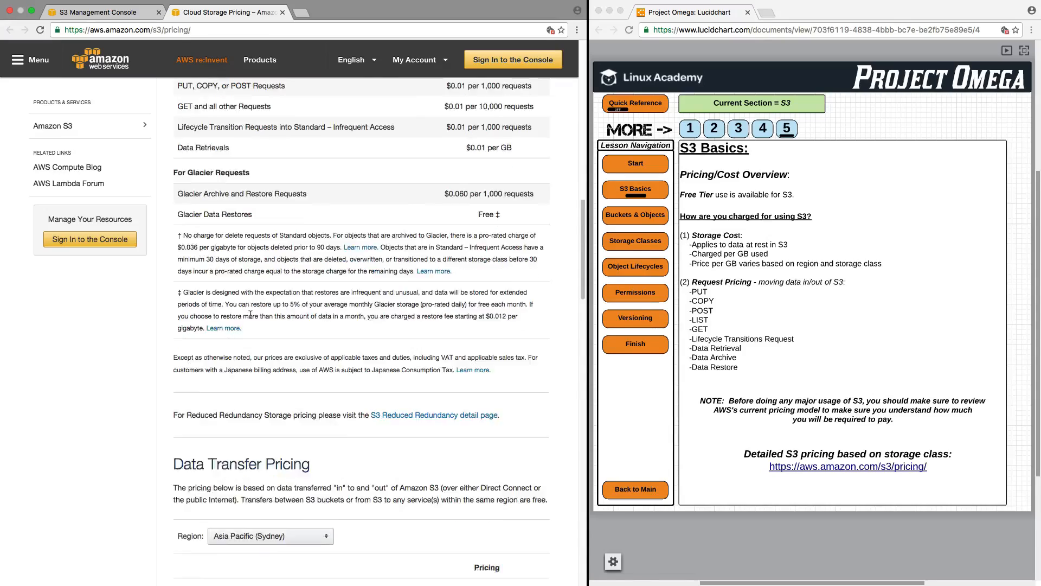
pyautogui.scroll(-3)
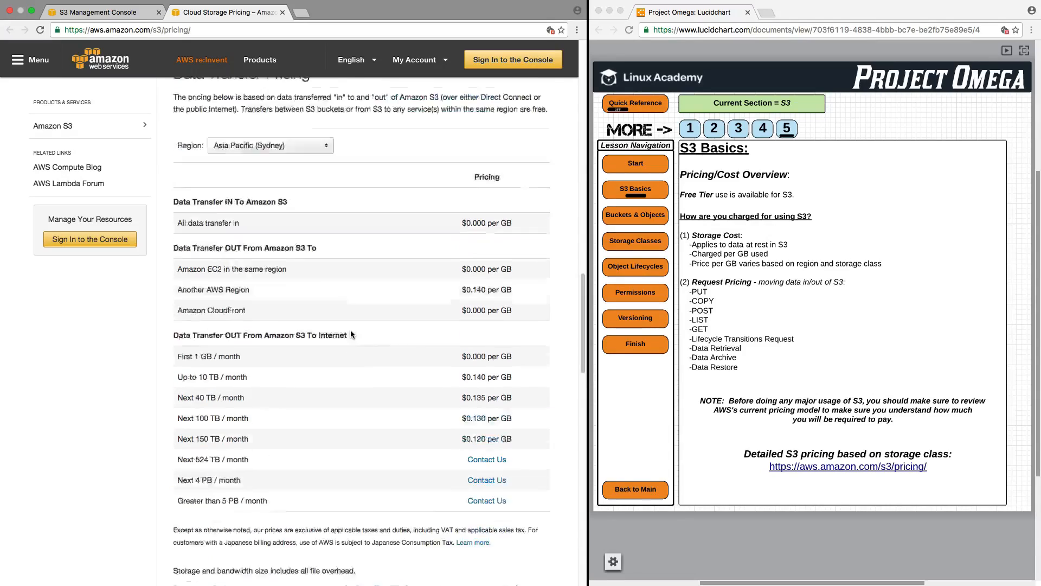
pyautogui.scroll(3)
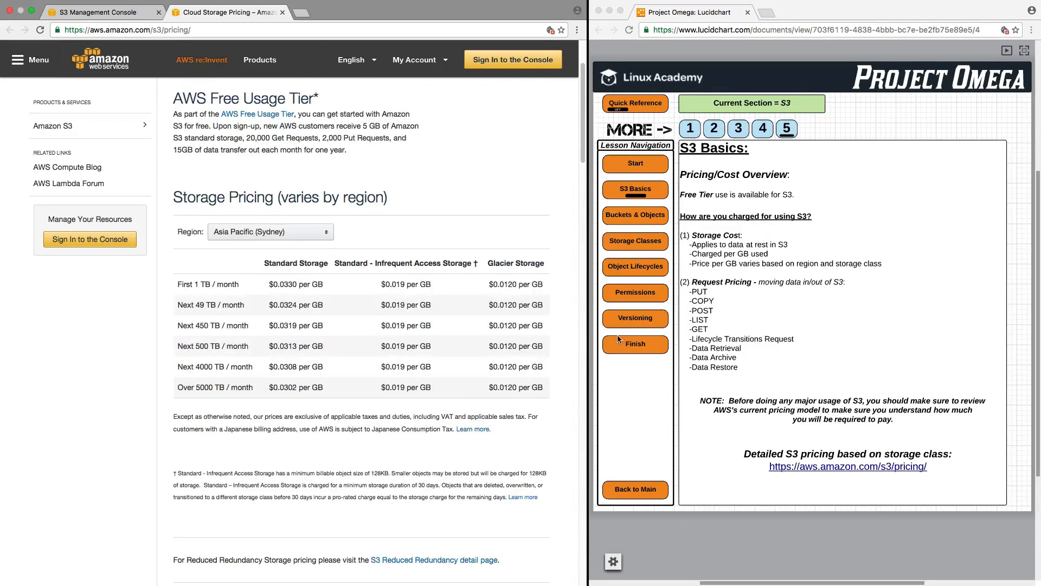
pyautogui.moveTo(724, 337)
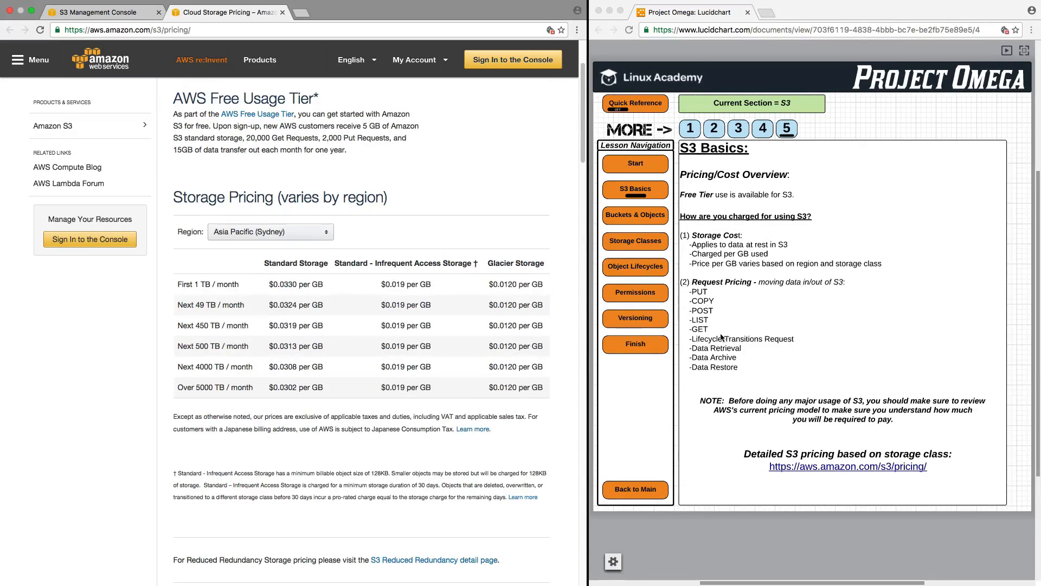
pyautogui.moveTo(544, 364)
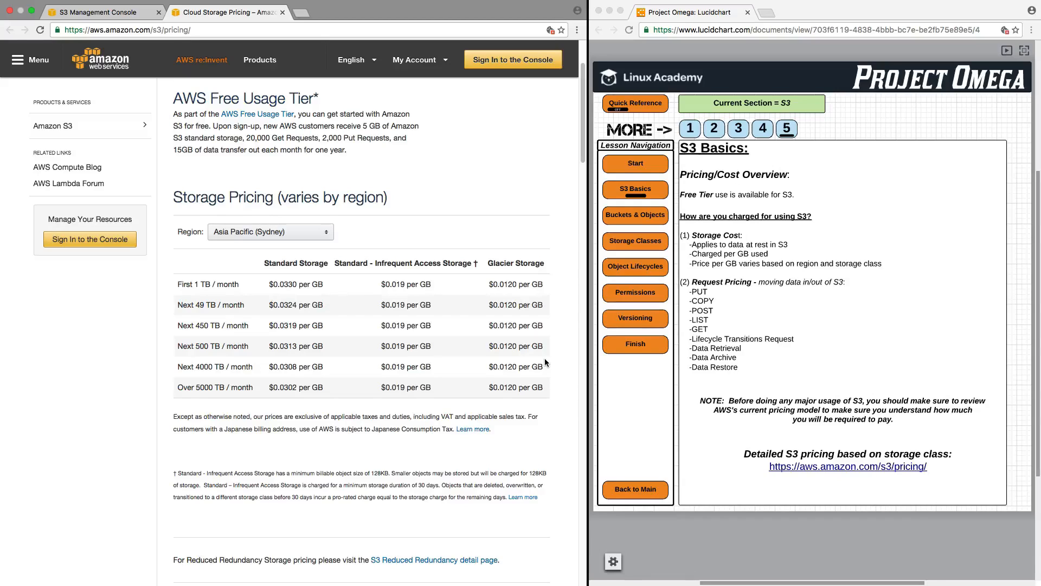
pyautogui.moveTo(544, 353)
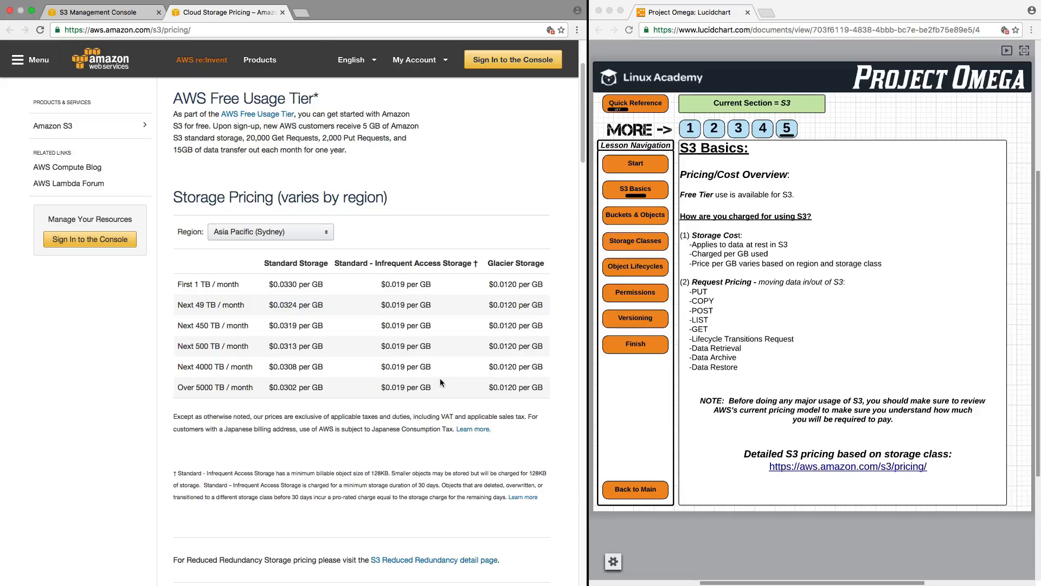
pyautogui.moveTo(420, 245)
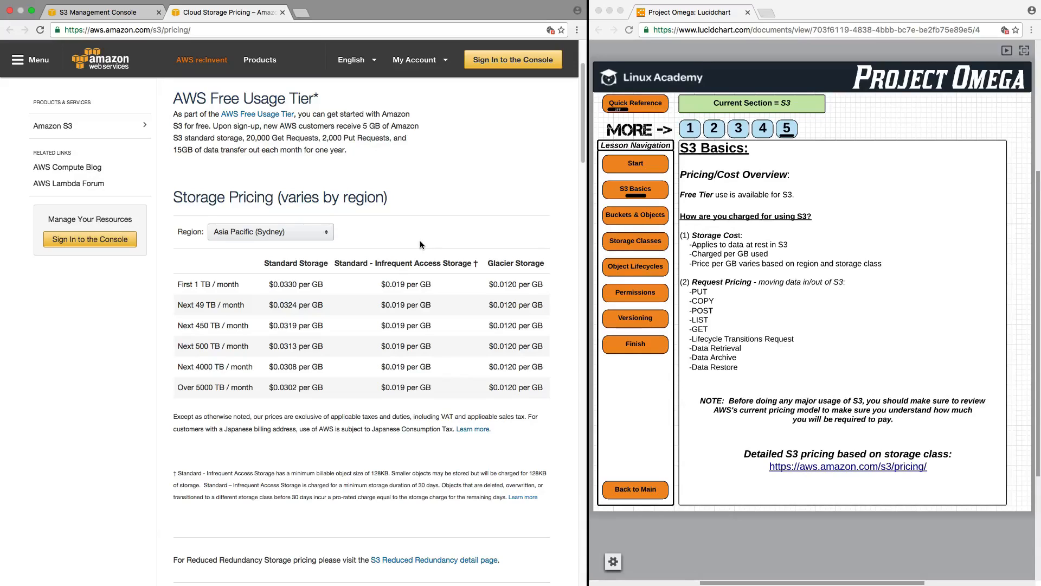
pyautogui.moveTo(257, 113)
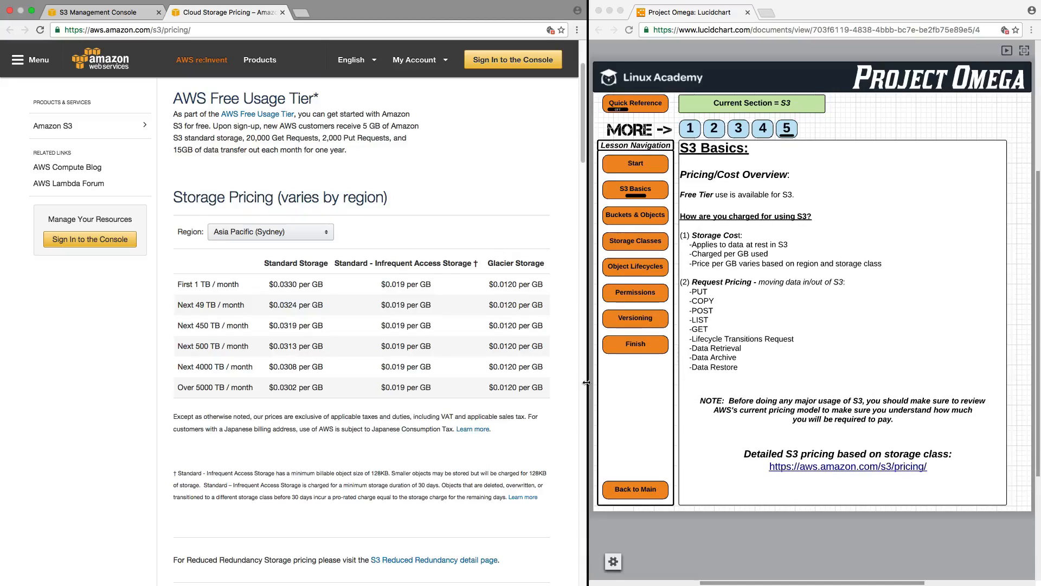
pyautogui.moveTo(716, 385)
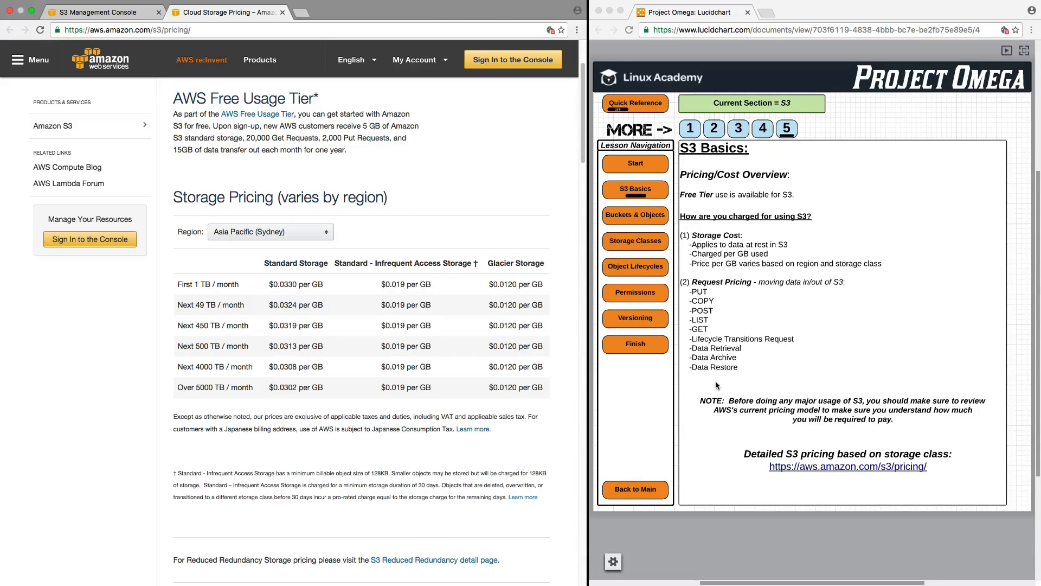